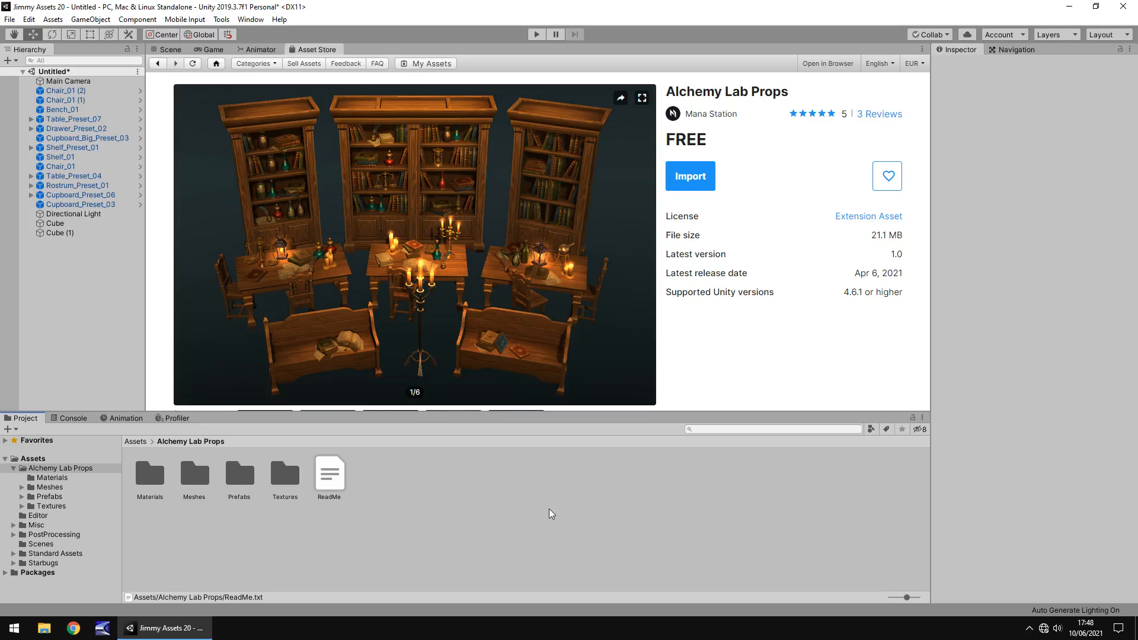
{"action": "mouse_move", "coordinate": [559, 511]}
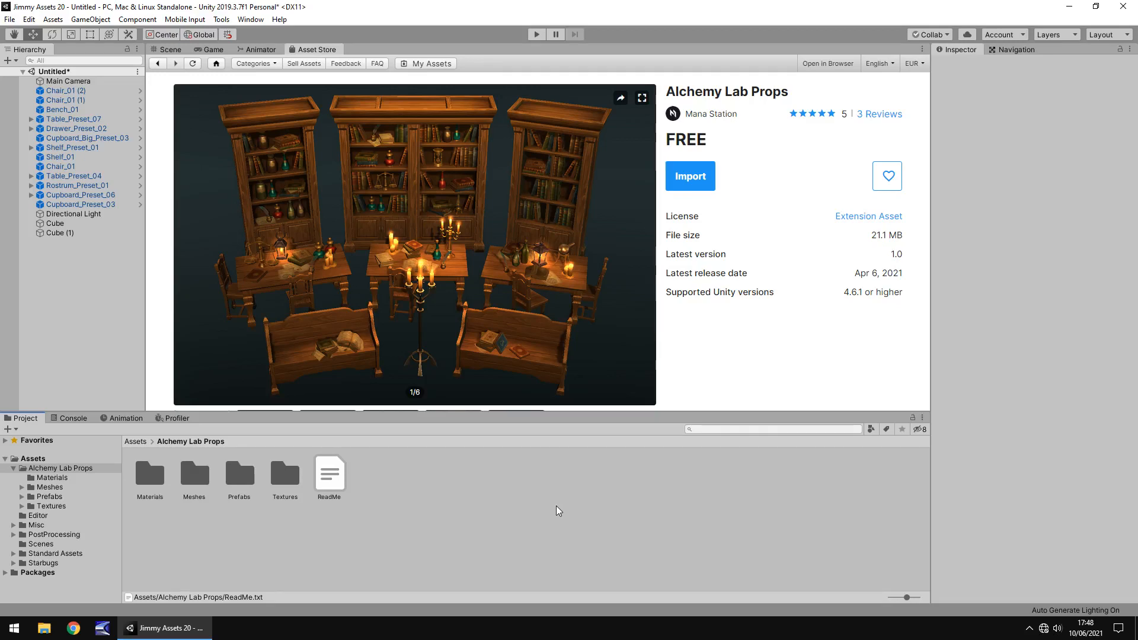
{"action": "mouse_move", "coordinate": [506, 513]}
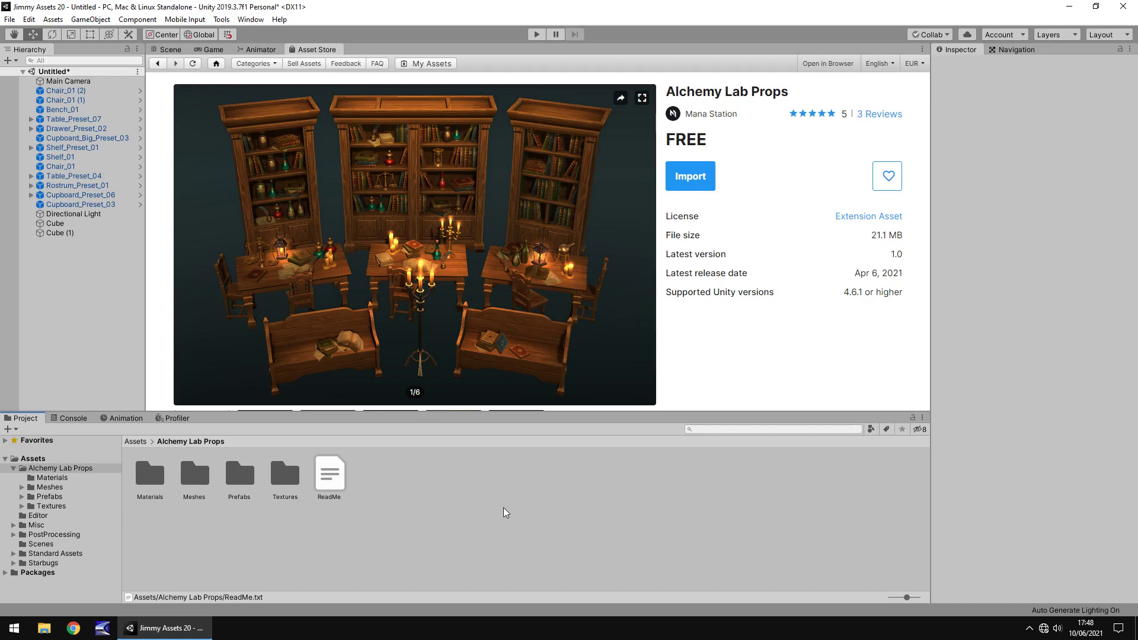
Leave the Alchemy Lab Props store page for the scene with the placed furniture.
{"action": "left_click", "coordinate": [169, 49]}
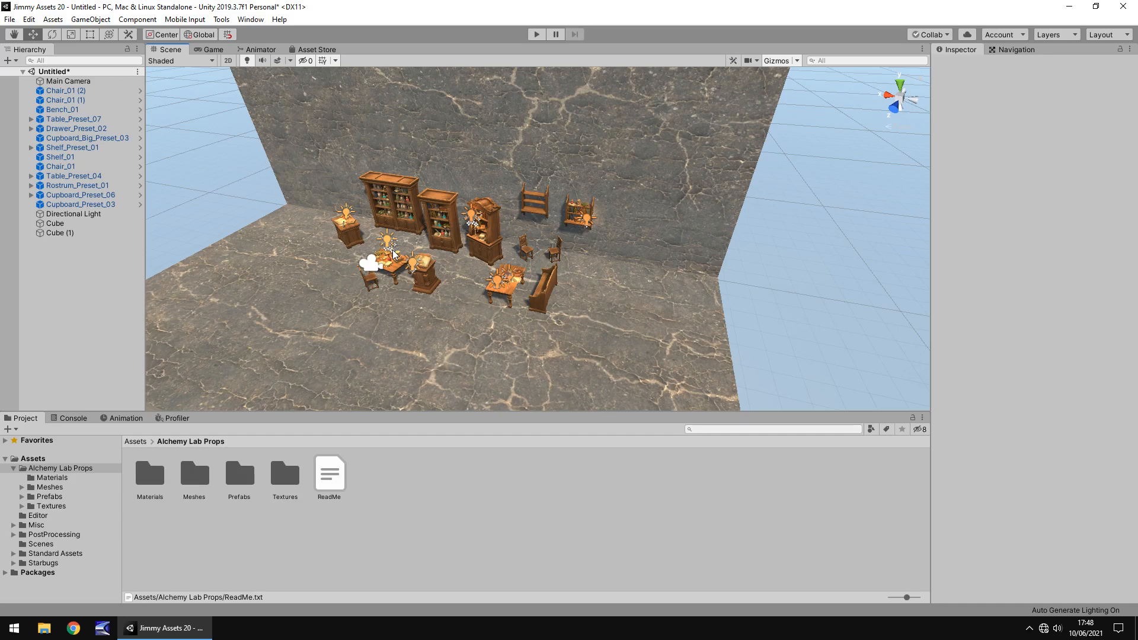
Glance at the store page, return to Scene, and fly close to the potion-filled bookcases and rostrum.
{"action": "left_click", "coordinate": [318, 49]}
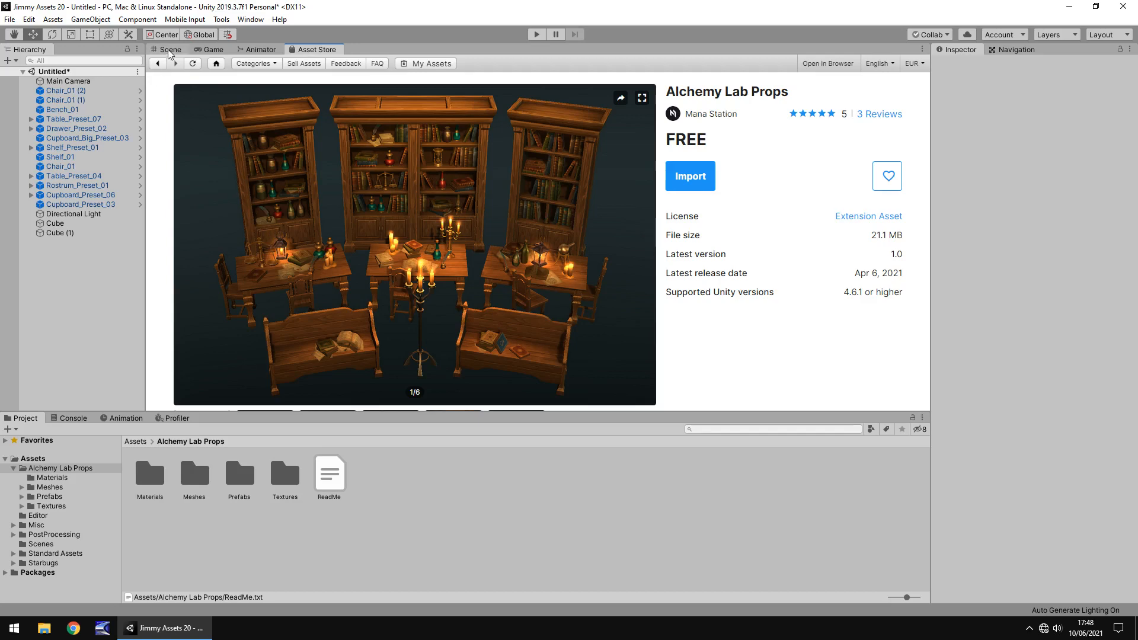
{"action": "left_click", "coordinate": [172, 49]}
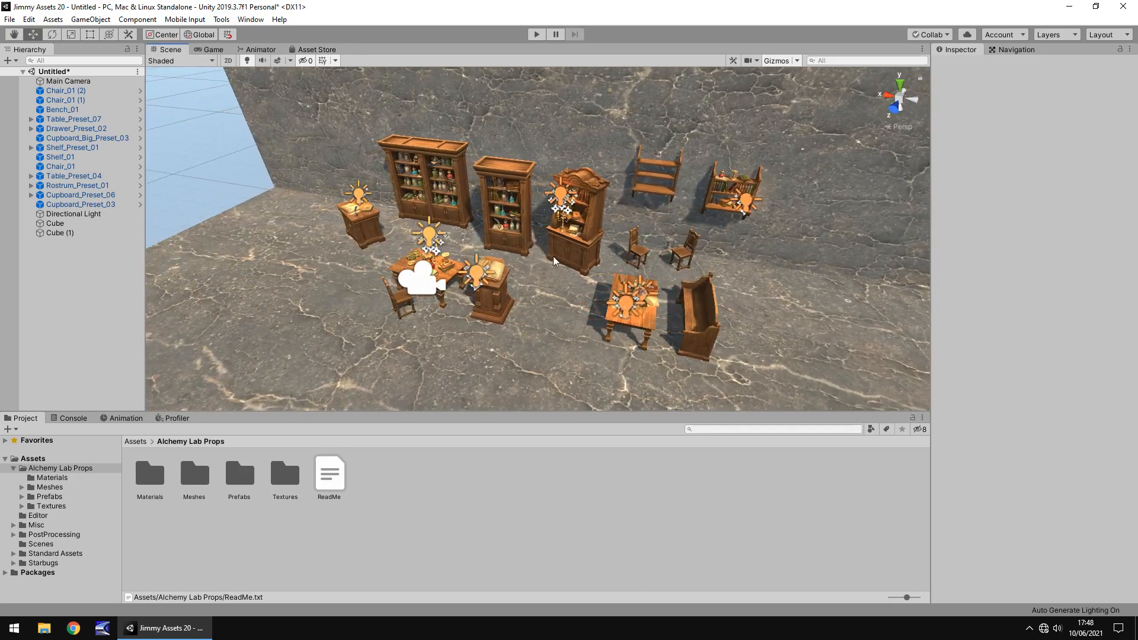
{"action": "mouse_move", "coordinate": [530, 264]}
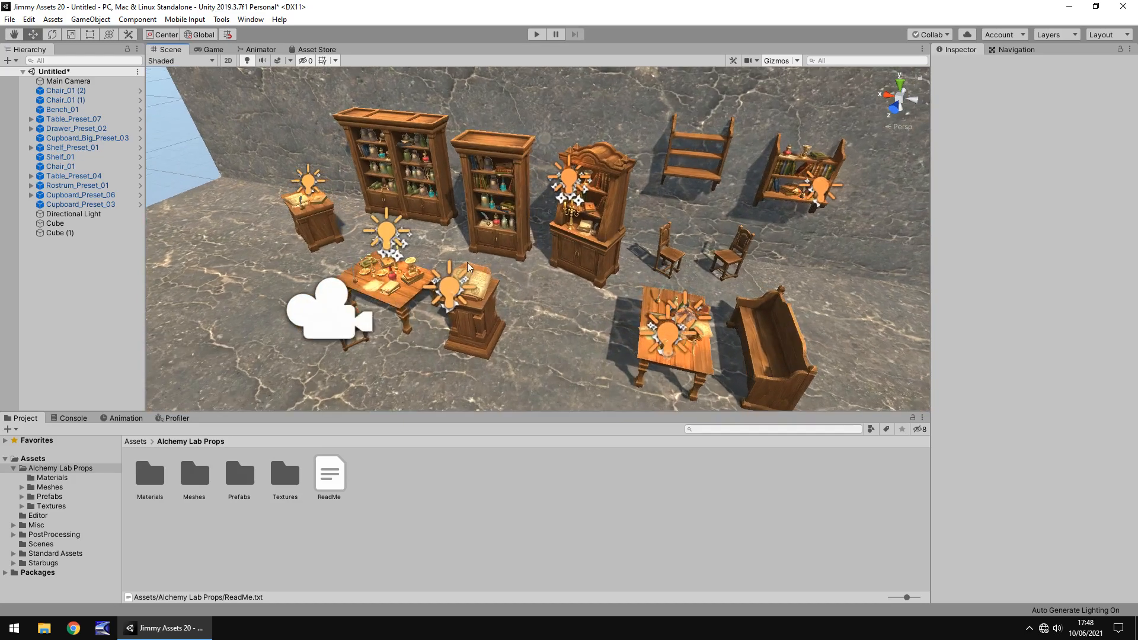
{"action": "mouse_move", "coordinate": [512, 254]}
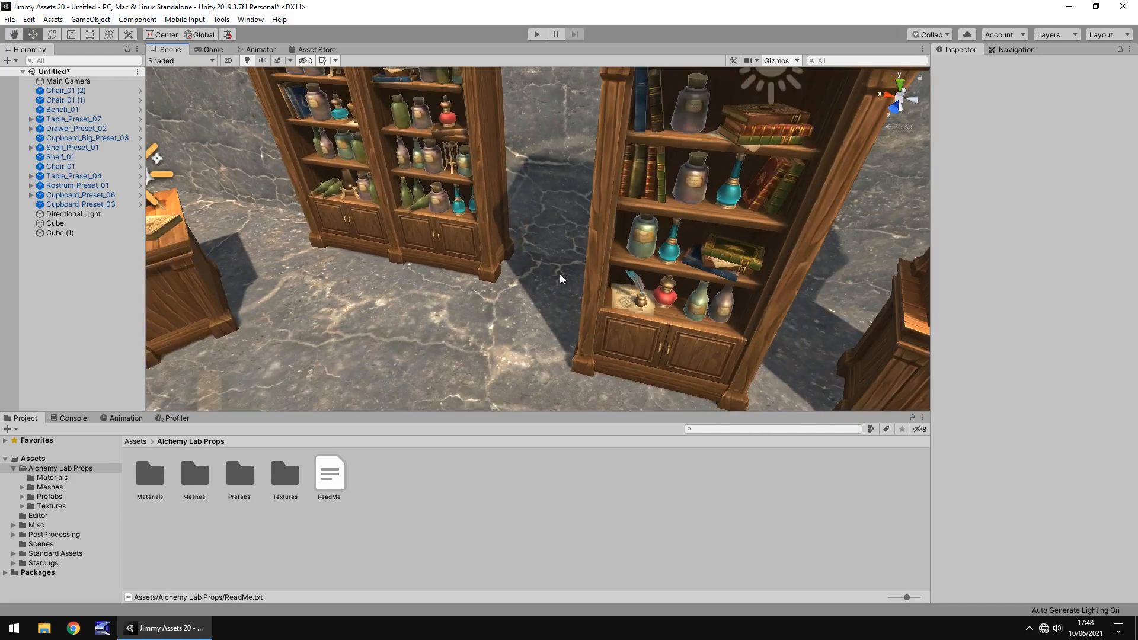
{"action": "left_click_drag", "start_coordinate": [559, 279], "coordinate": [372, 248]}
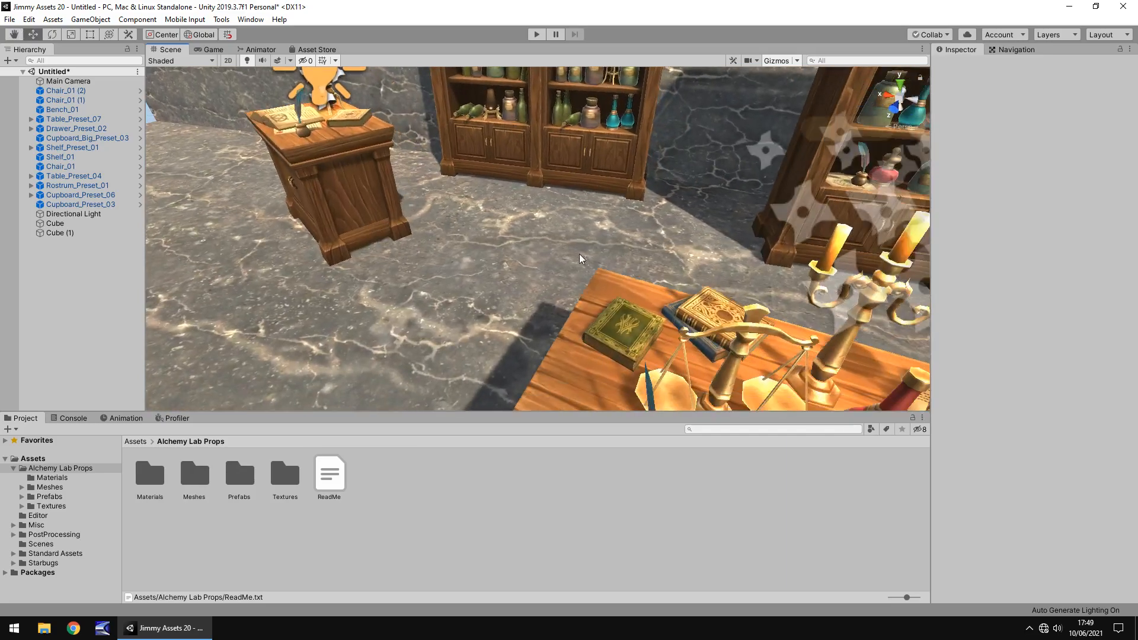
{"action": "left_click_drag", "start_coordinate": [581, 259], "coordinate": [562, 310]}
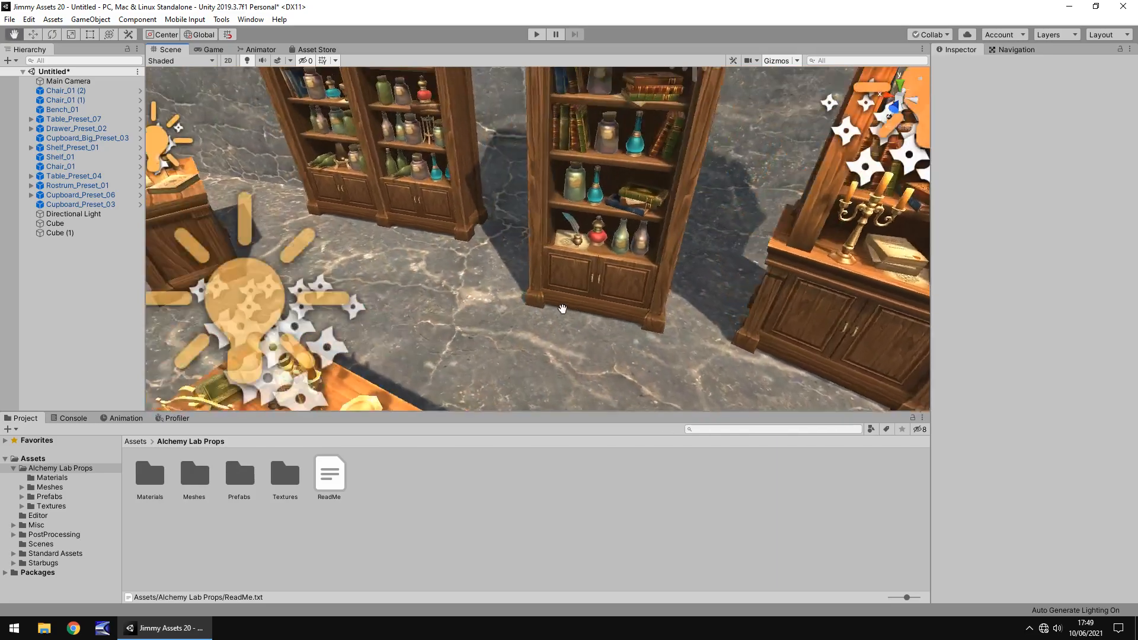
{"action": "left_click_drag", "start_coordinate": [563, 308], "coordinate": [437, 215]}
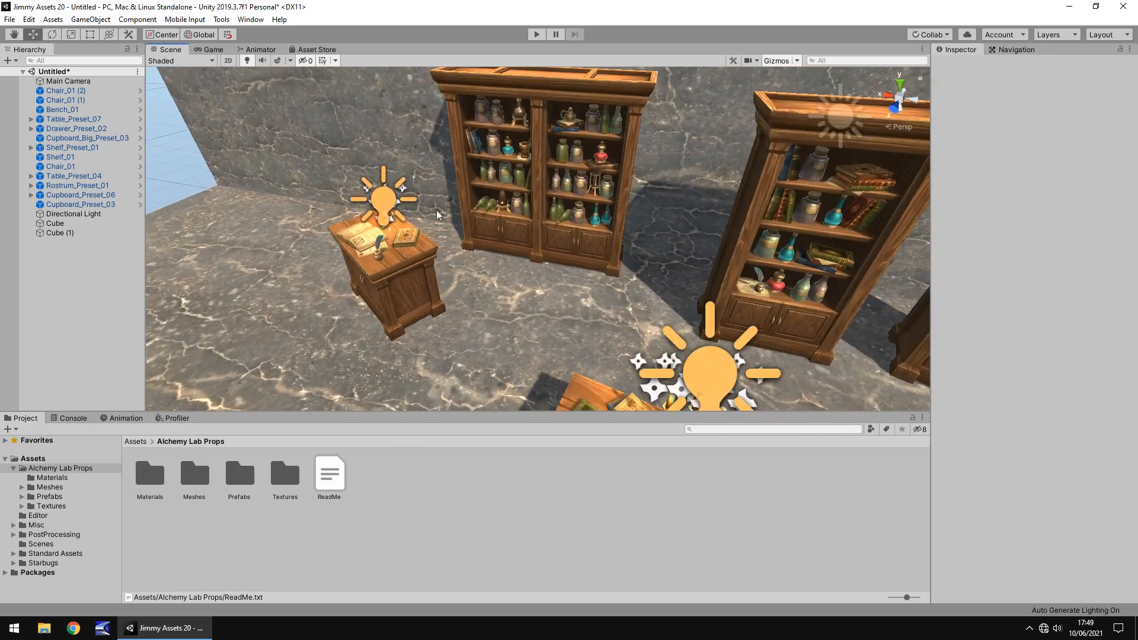
{"action": "left_click", "coordinate": [555, 34]}
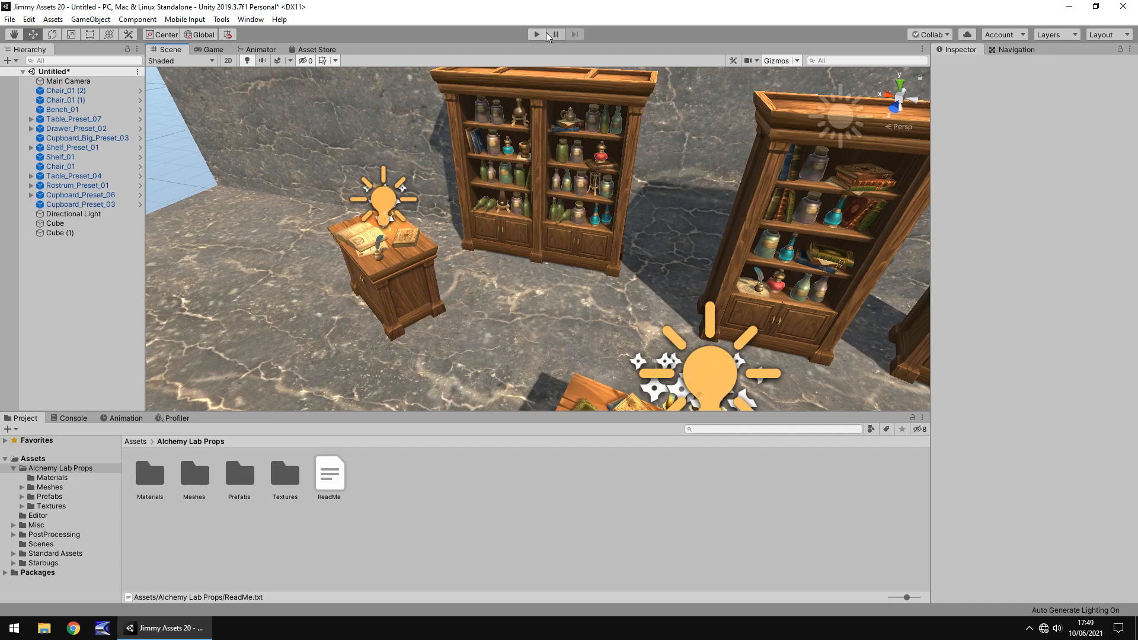
Run play mode, show Main Camera's post-processing settings in the Inspector, then stop playing.
{"action": "left_click", "coordinate": [535, 34]}
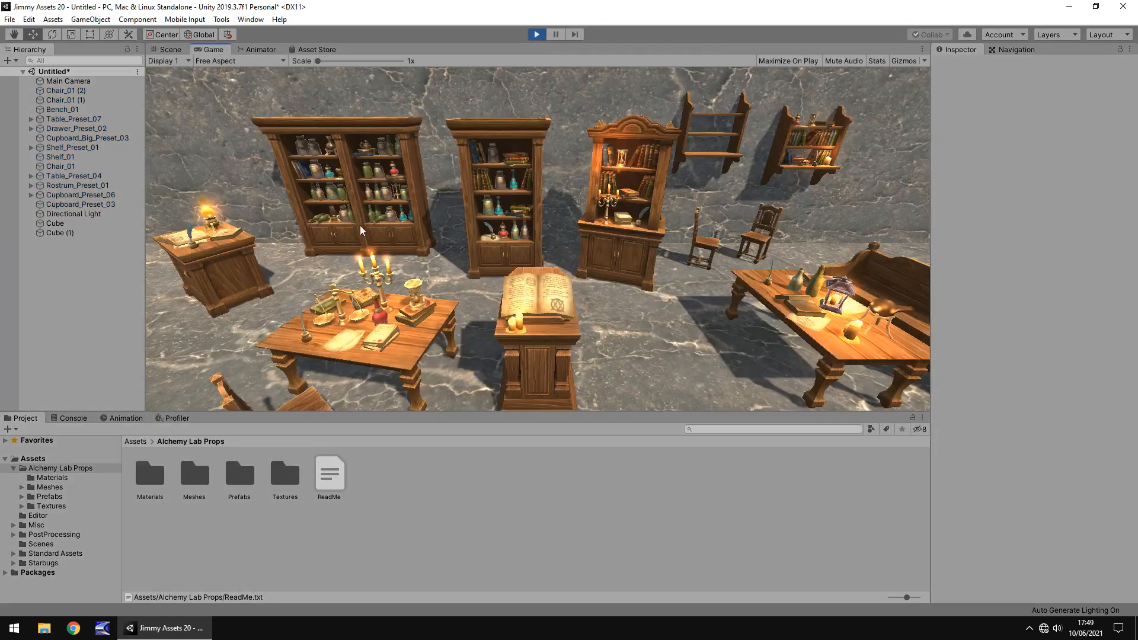
{"action": "left_click", "coordinate": [56, 81]}
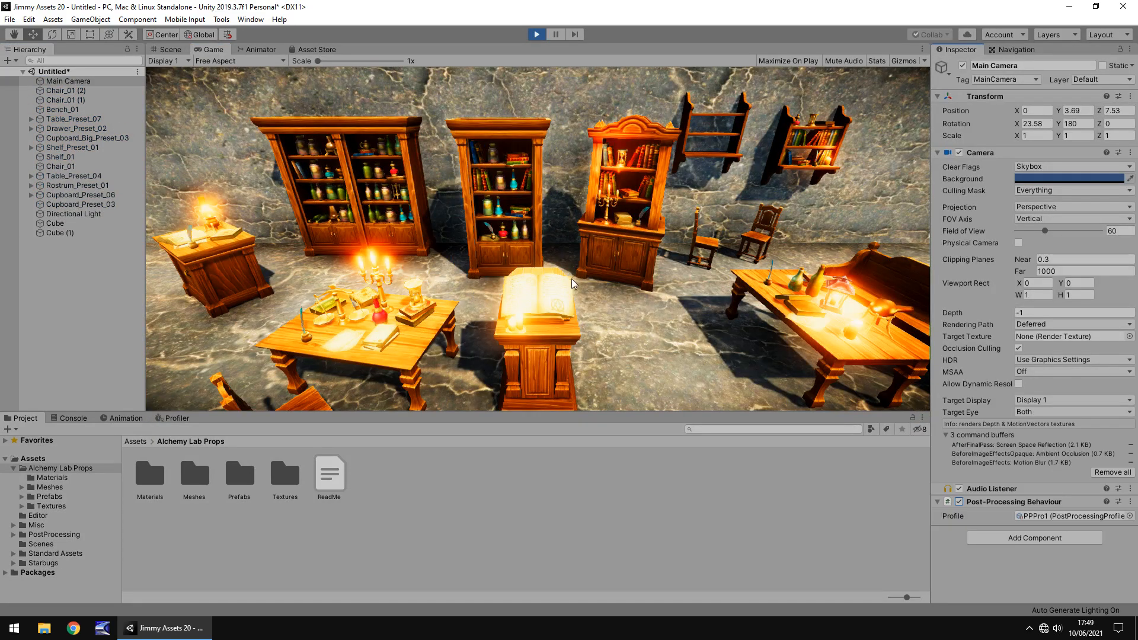
{"action": "mouse_move", "coordinate": [569, 273]}
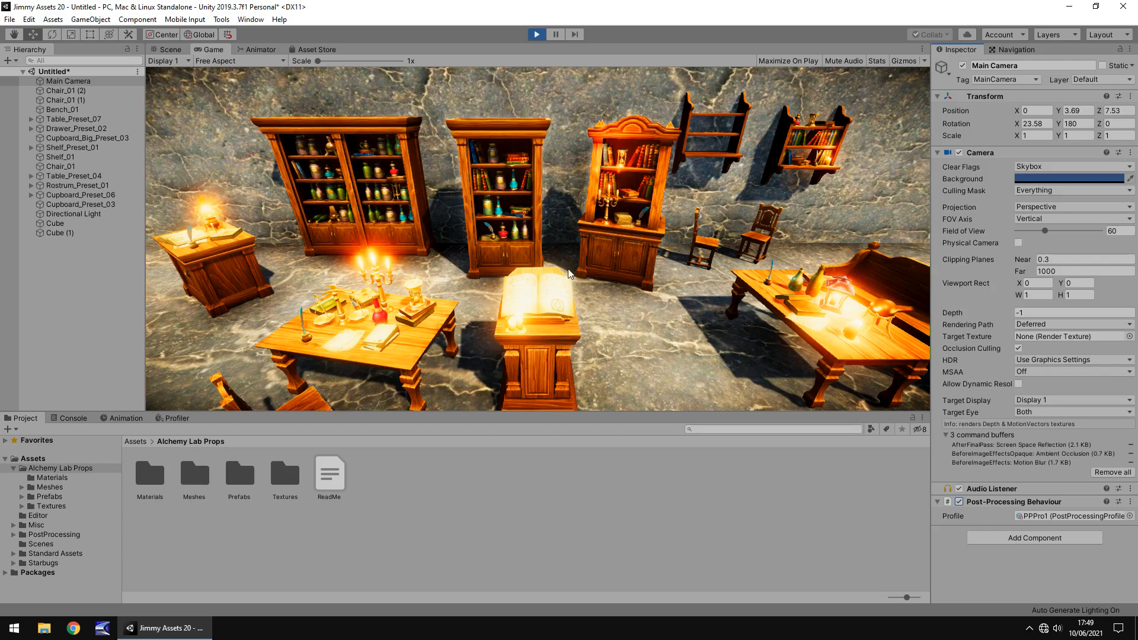
{"action": "mouse_move", "coordinate": [590, 268]}
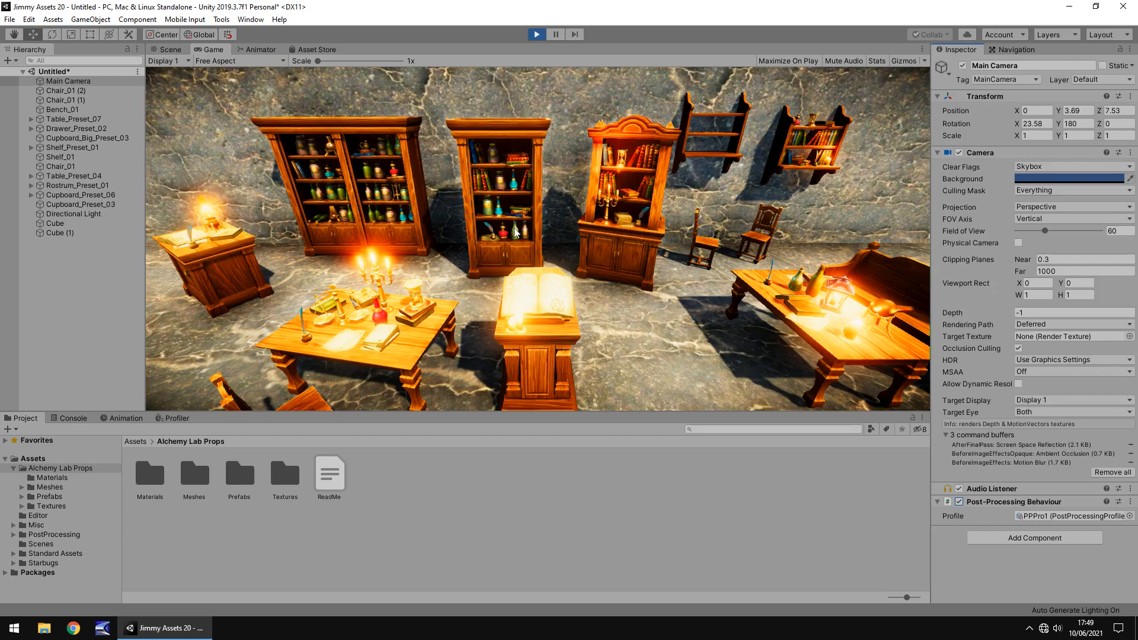
{"action": "left_click", "coordinate": [170, 49]}
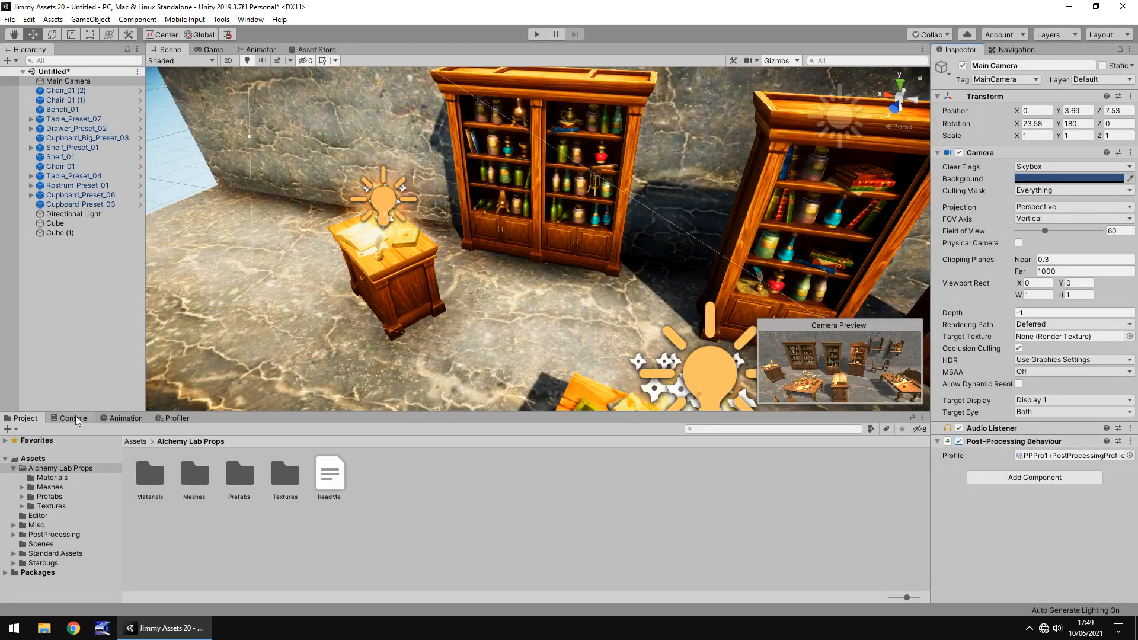
Browse the pack's Materials and Meshes folders, then show Prefabs with Furniture, Items, Presets, VFX.
{"action": "left_click", "coordinate": [52, 478]}
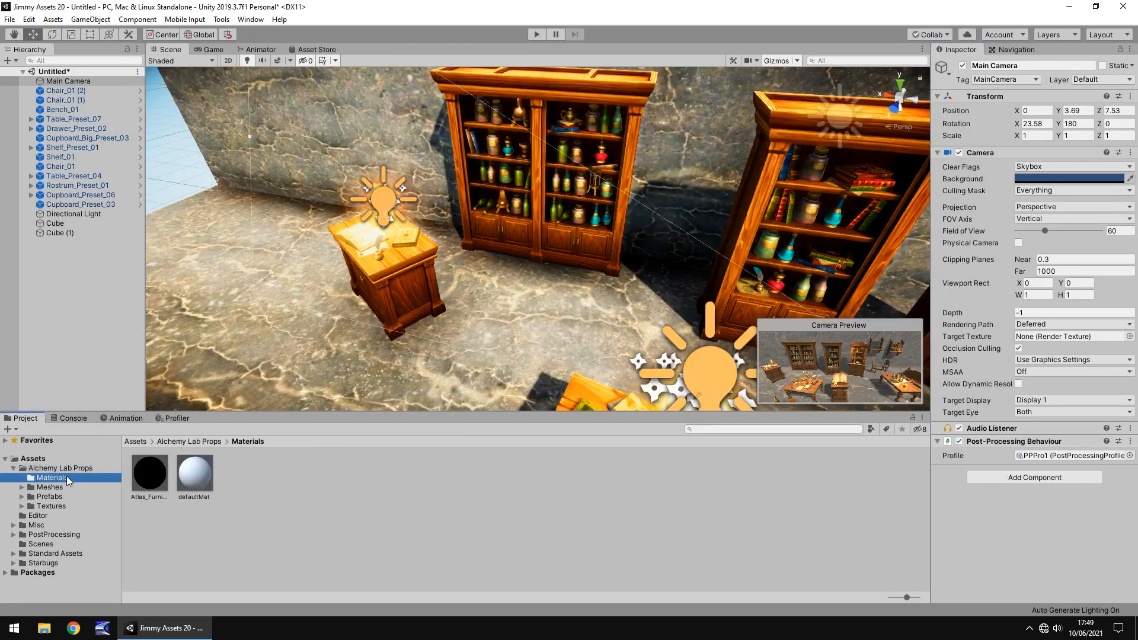
{"action": "left_click", "coordinate": [50, 487]}
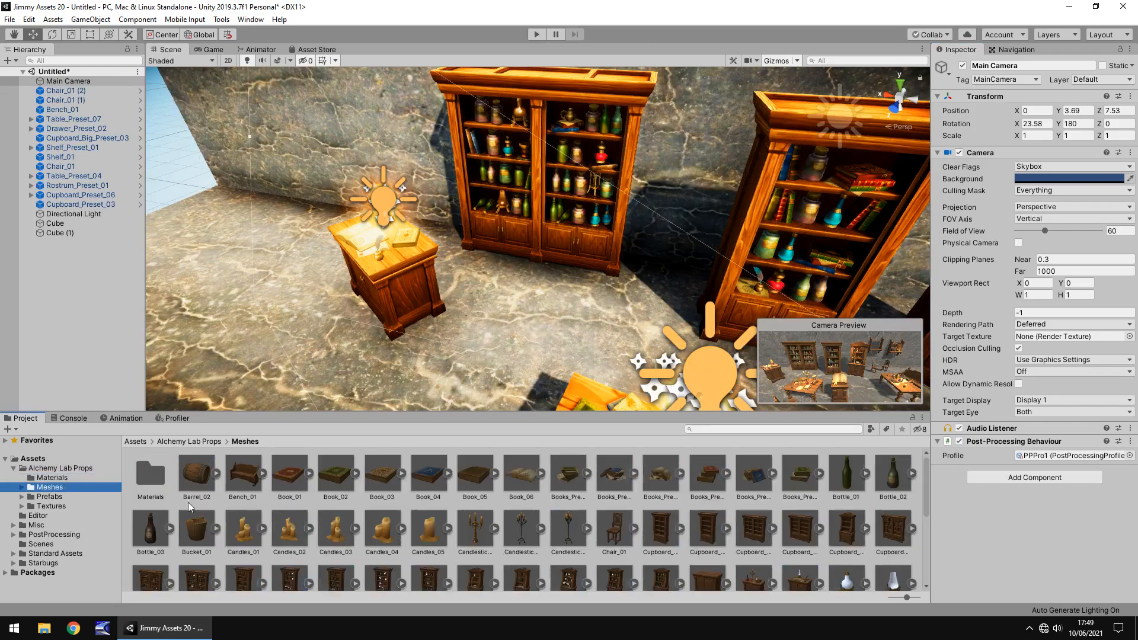
{"action": "scroll", "scroll_direction": "down", "scroll_amount": 3}
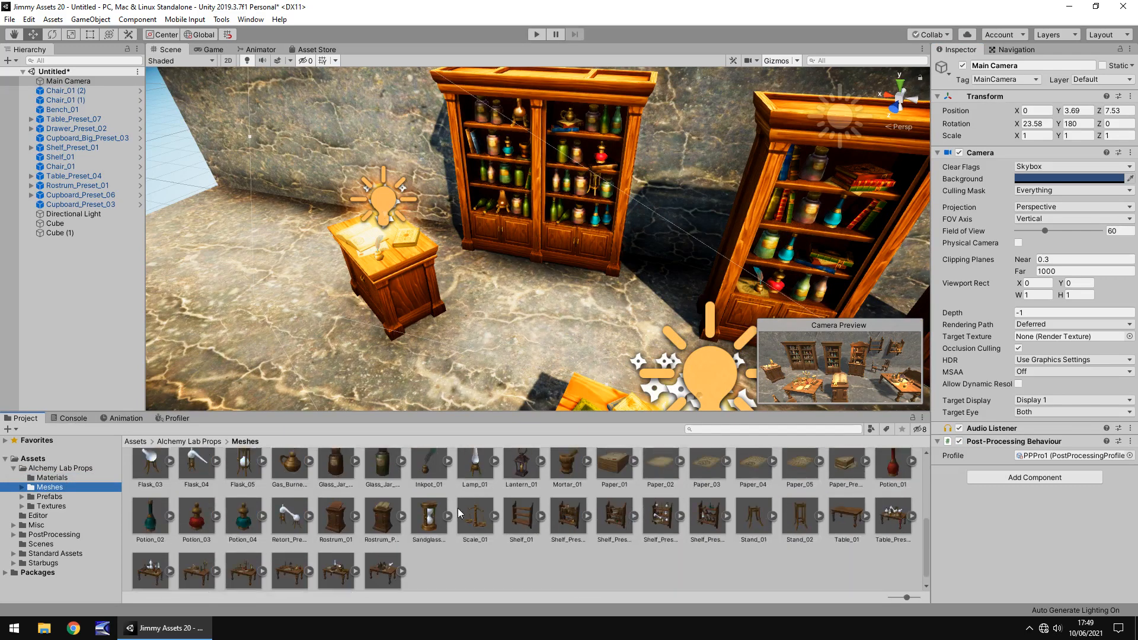
{"action": "left_click", "coordinate": [49, 497]}
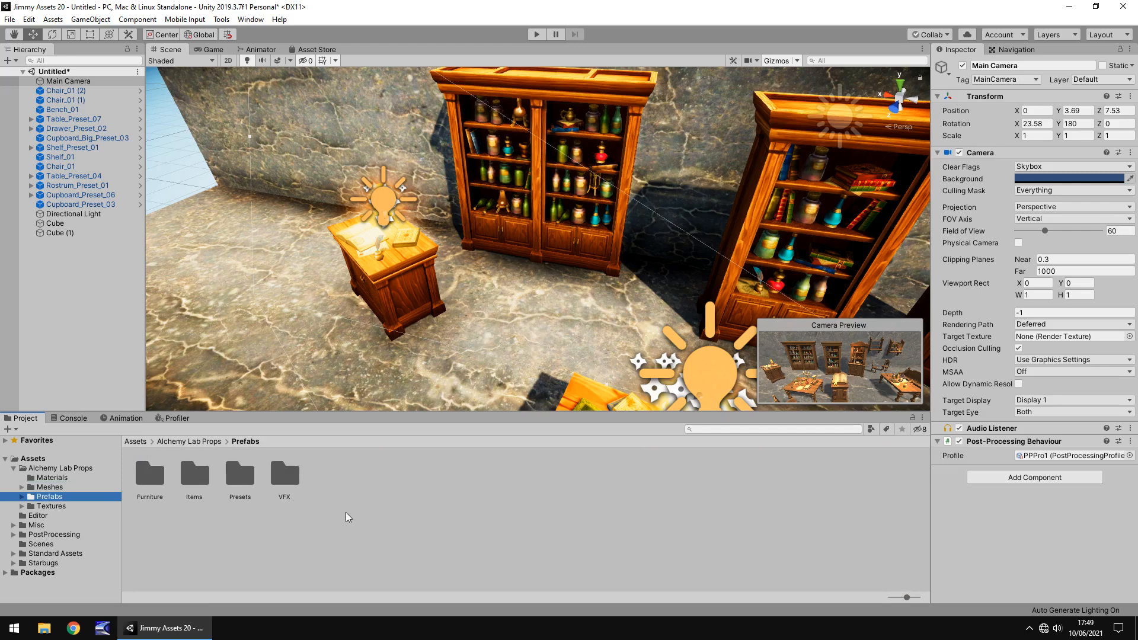
{"action": "mouse_move", "coordinate": [182, 518]}
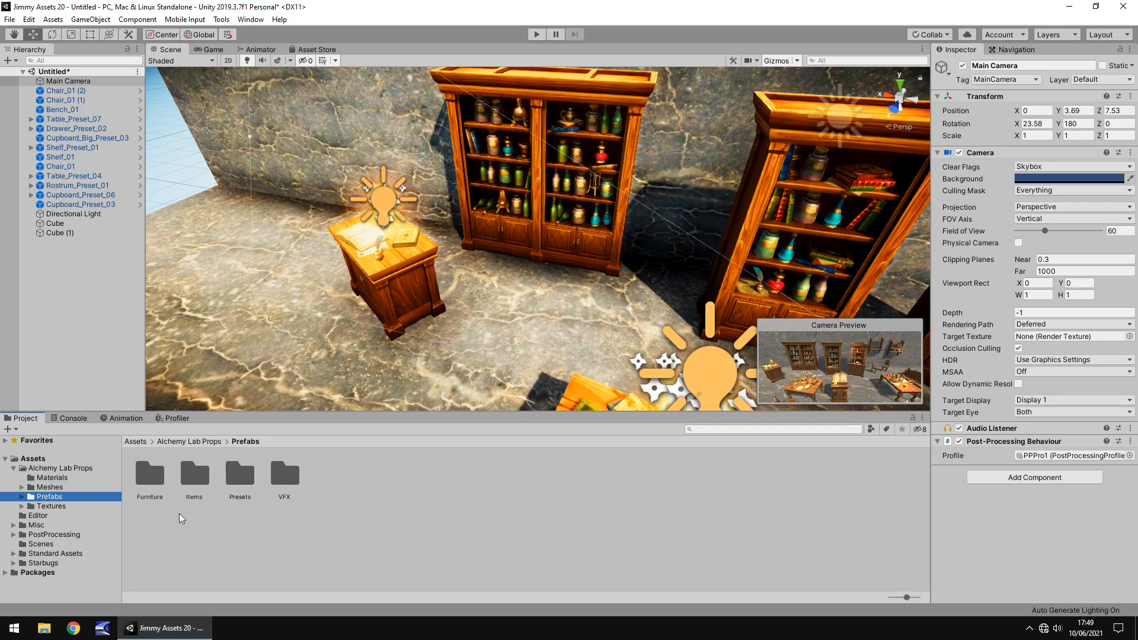
Open the Furniture prefabs: bench, chair, cupboards, drawer, rostrum, shelf and table.
{"action": "double_click", "coordinate": [149, 474]}
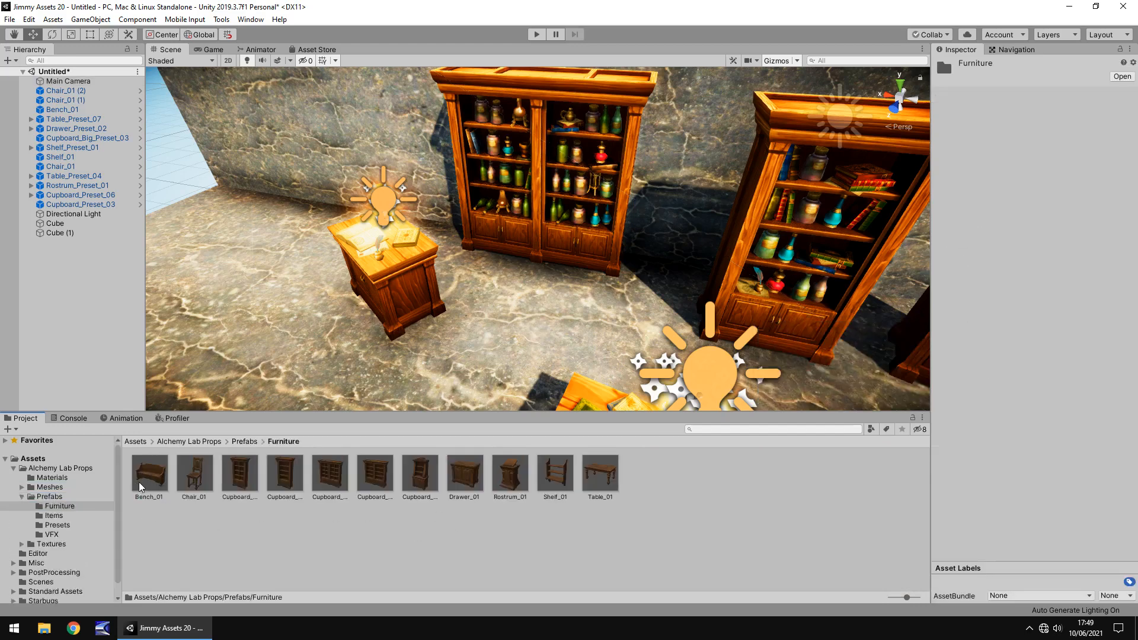
{"action": "mouse_move", "coordinate": [358, 516]}
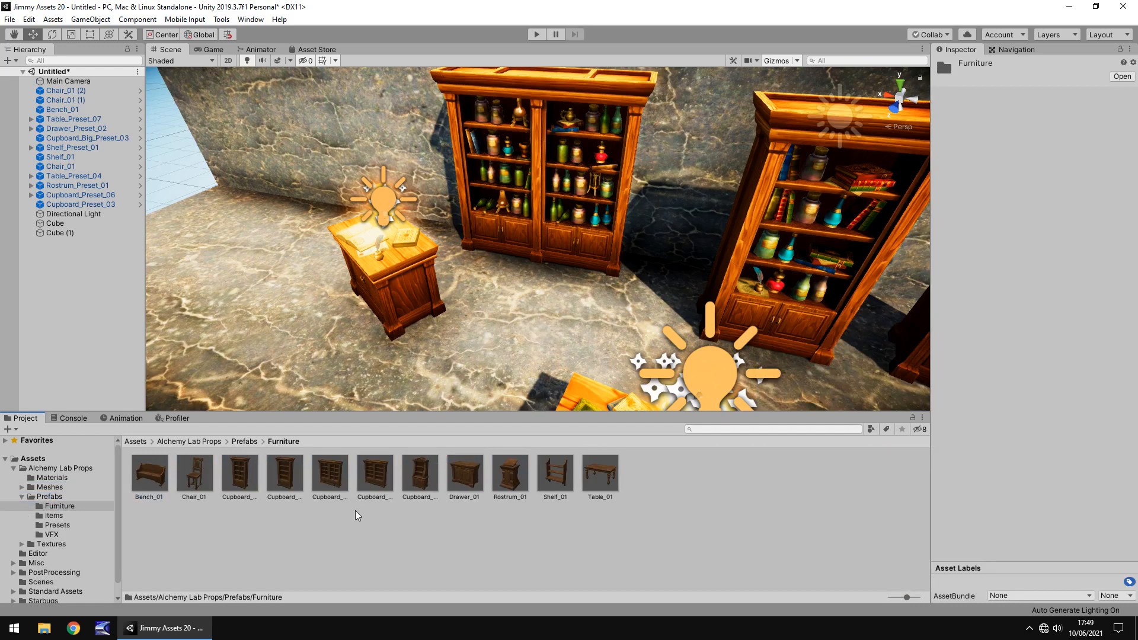
{"action": "mouse_move", "coordinate": [591, 144]}
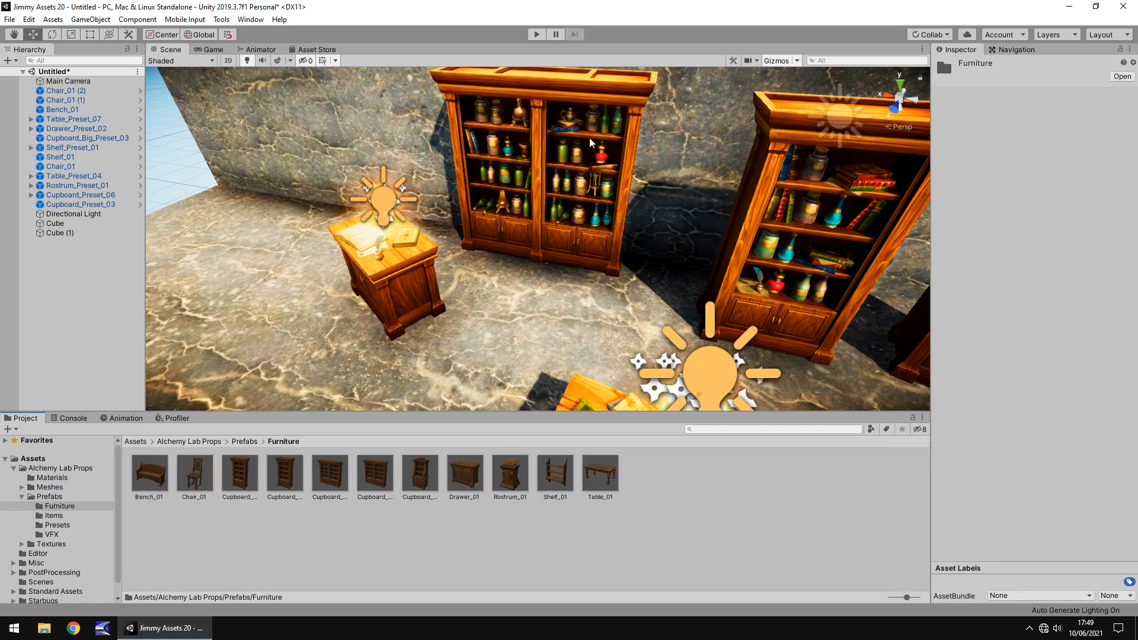
{"action": "mouse_move", "coordinate": [600, 160]}
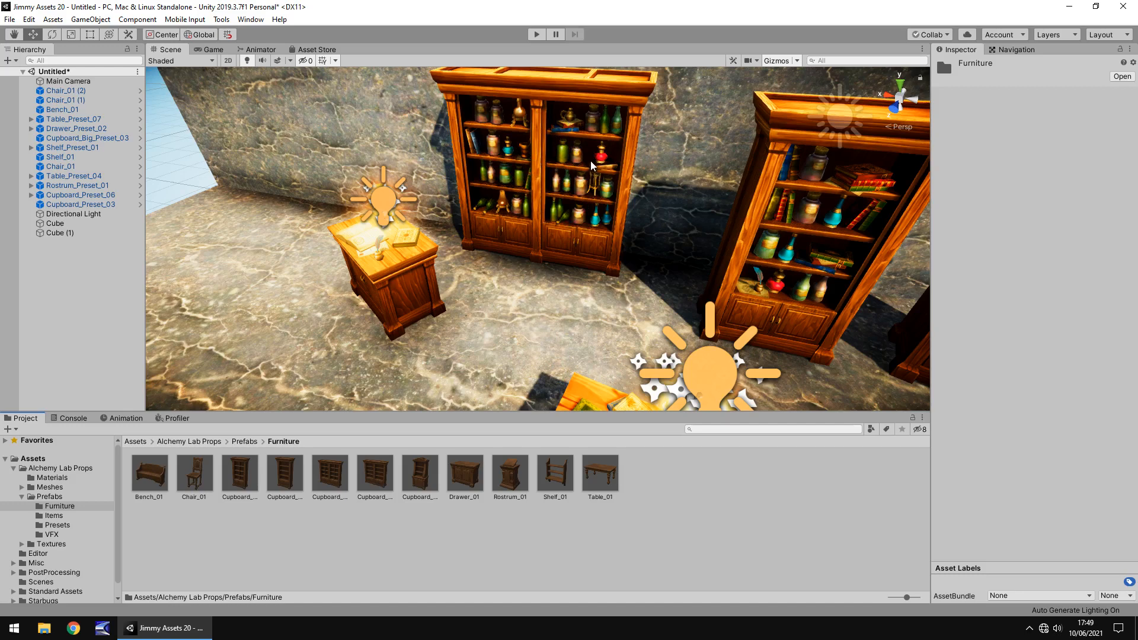
{"action": "mouse_move", "coordinate": [147, 454]}
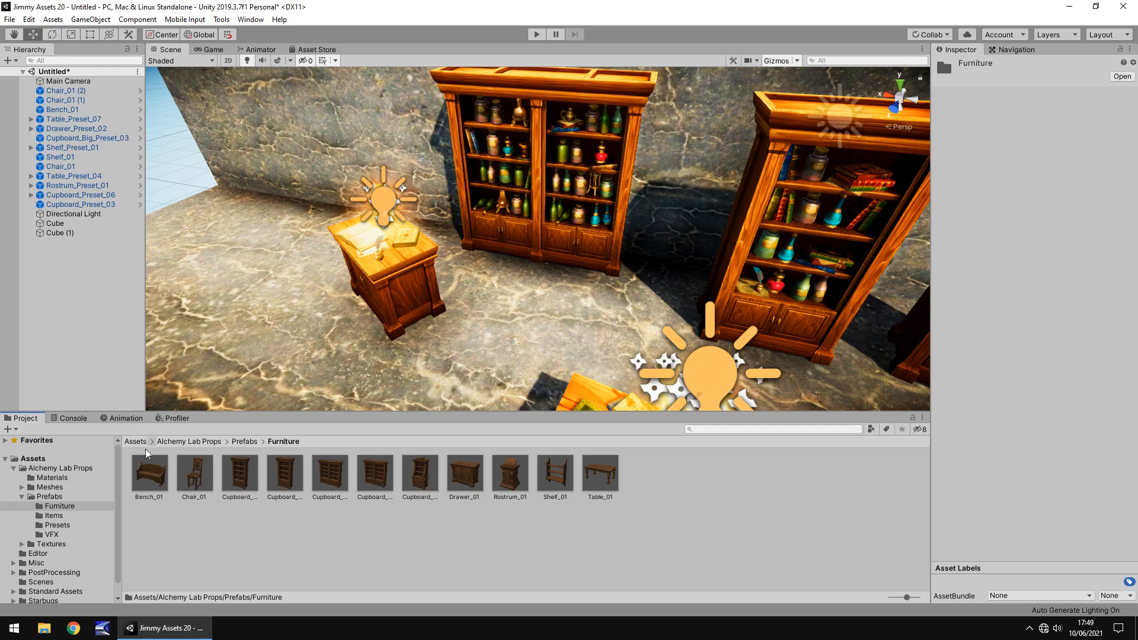
Show the Items prefabs and scroll through barrels, books, bottles, candles, flasks, jars and inkpot.
{"action": "left_click", "coordinate": [53, 515]}
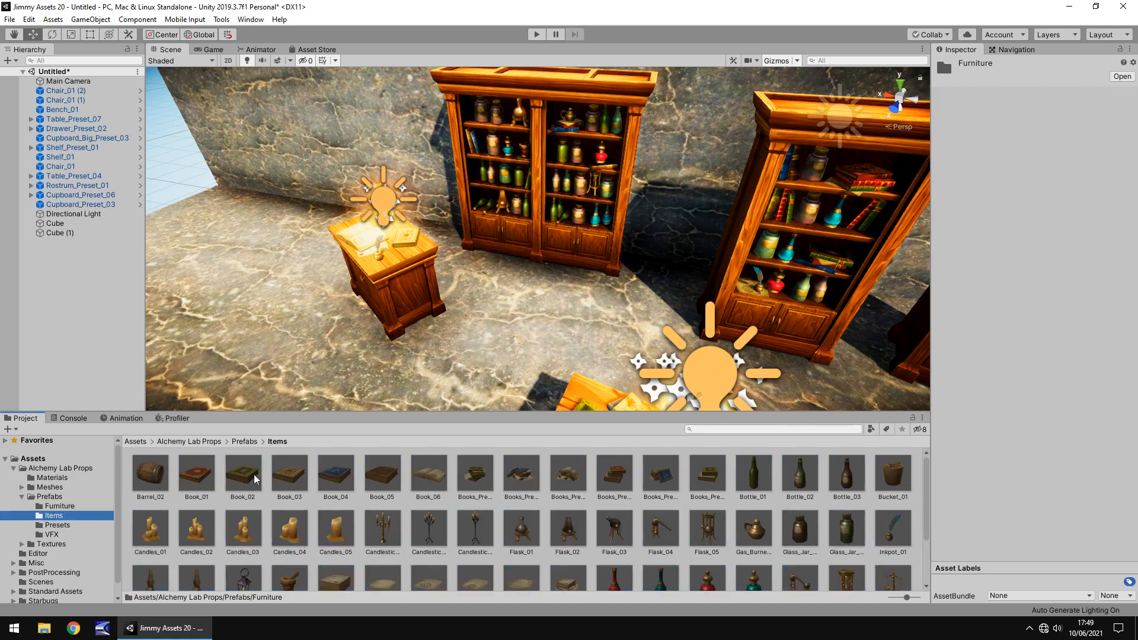
{"action": "scroll", "scroll_direction": "down", "scroll_amount": 3}
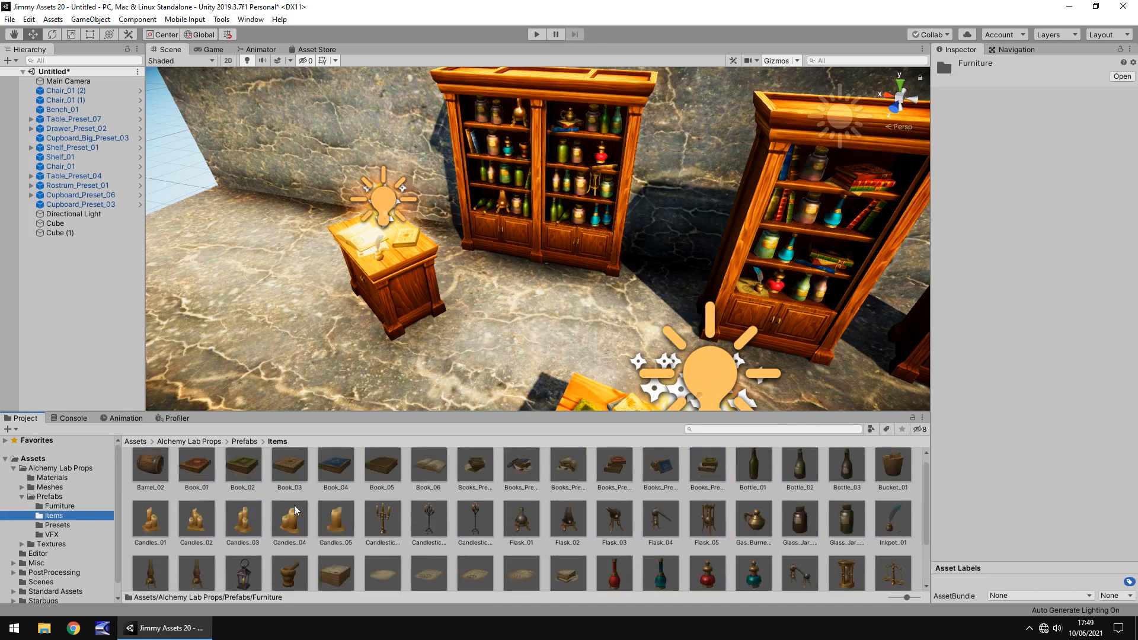
{"action": "mouse_move", "coordinate": [252, 470]}
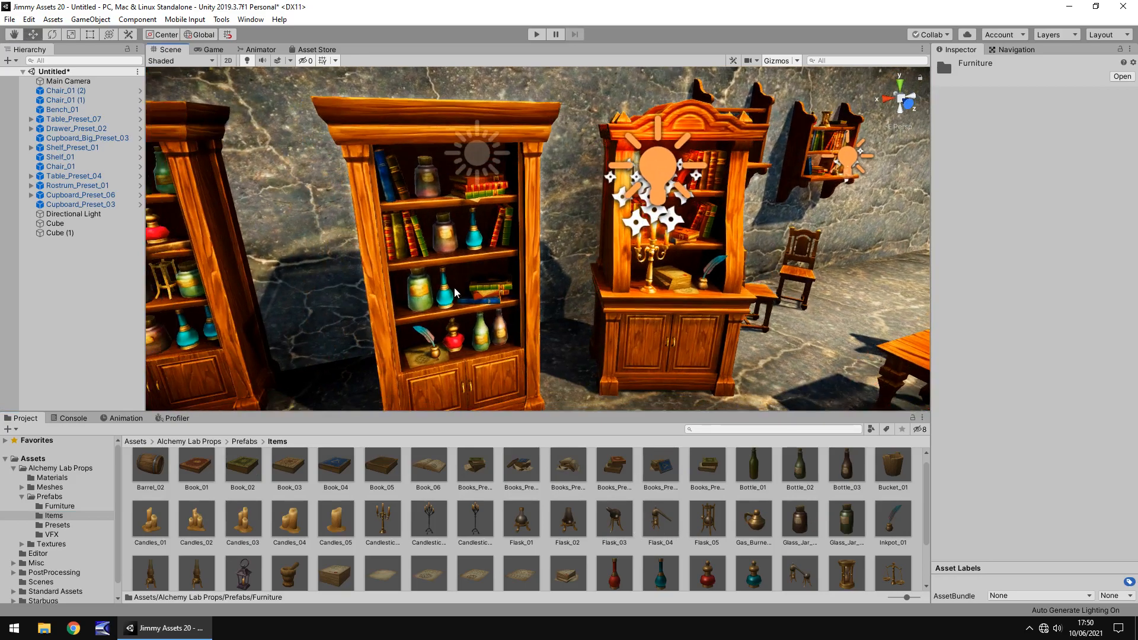
{"action": "mouse_move", "coordinate": [533, 281]}
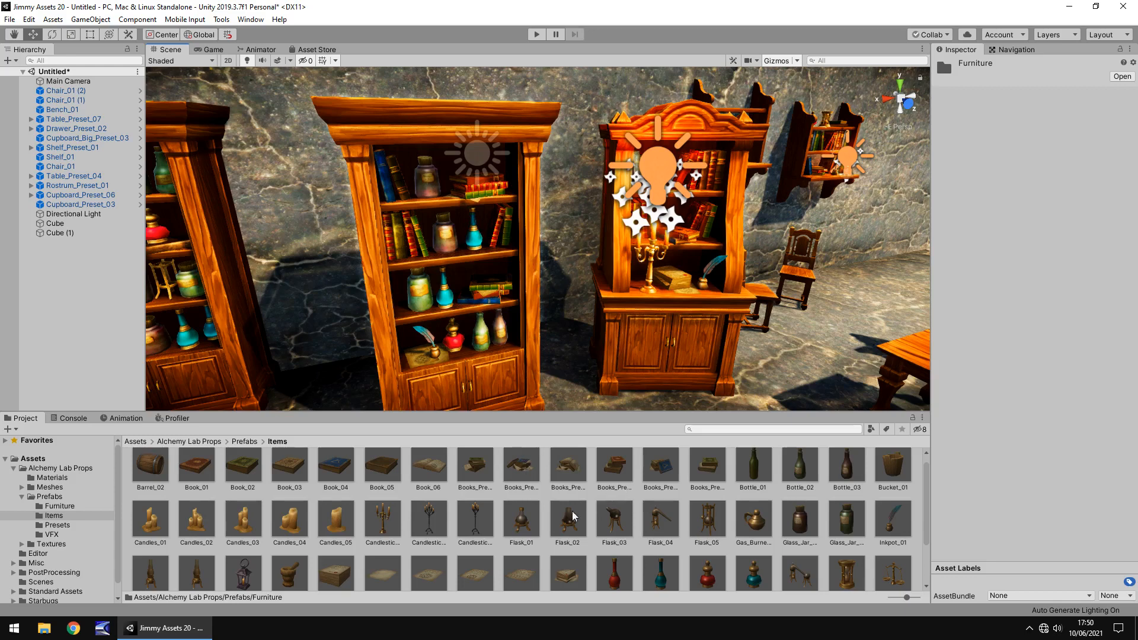
{"action": "mouse_move", "coordinate": [66, 534]}
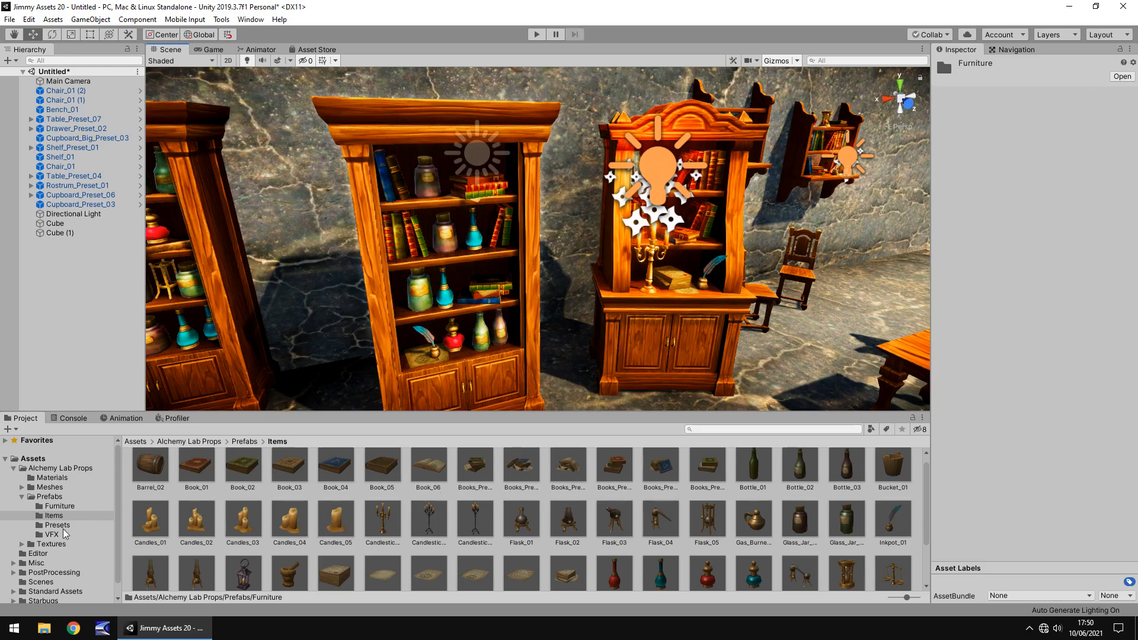
Place Cupboard_Preset_04 from the Presets folder into the scene, rotated -90 on Y.
{"action": "left_click", "coordinate": [57, 525]}
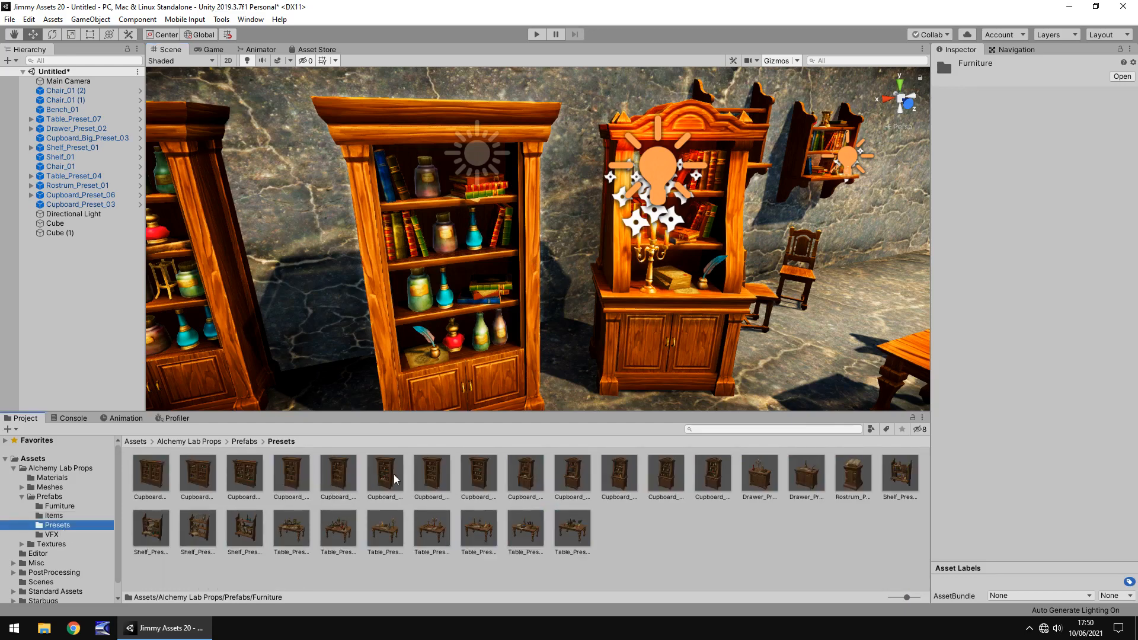
{"action": "left_click", "coordinate": [385, 473]}
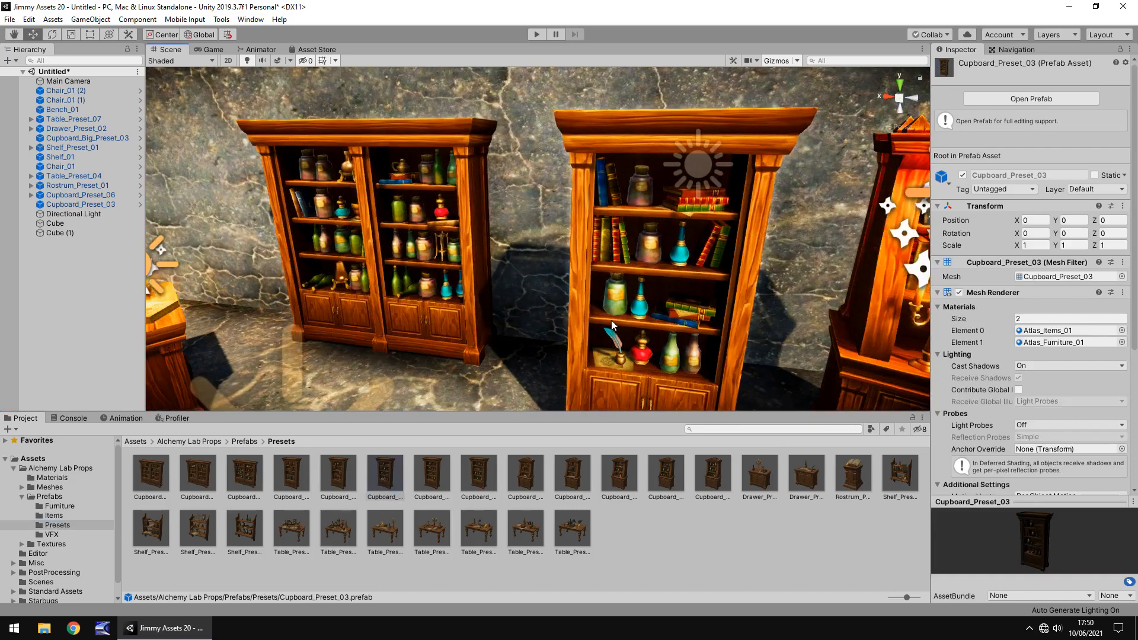
{"action": "mouse_move", "coordinate": [843, 499]}
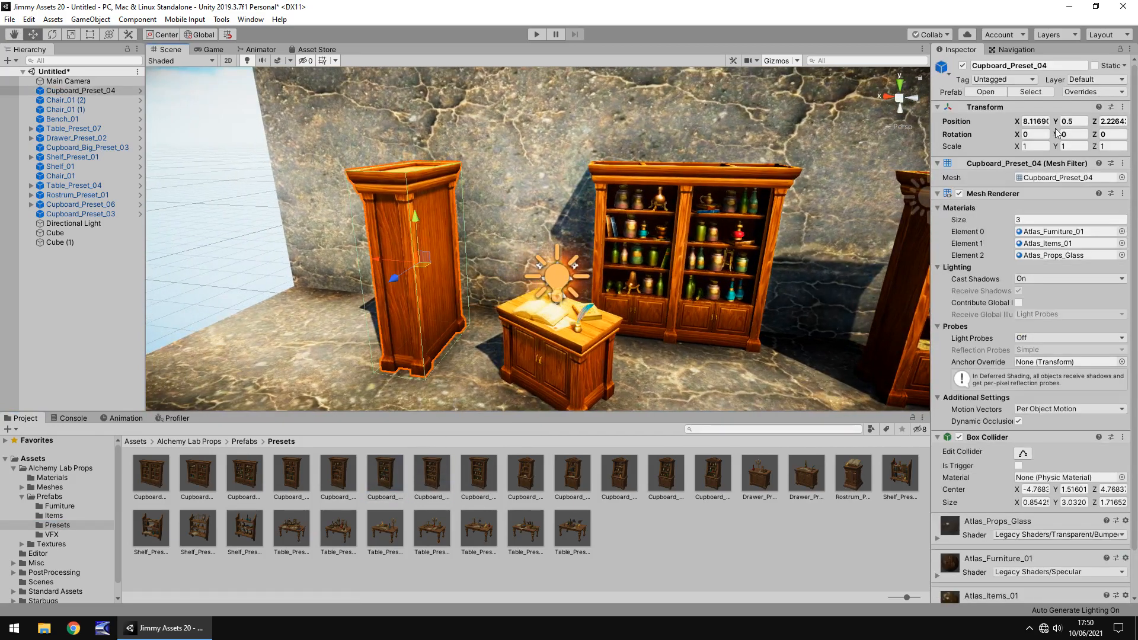
{"action": "type", "text": "-90"}
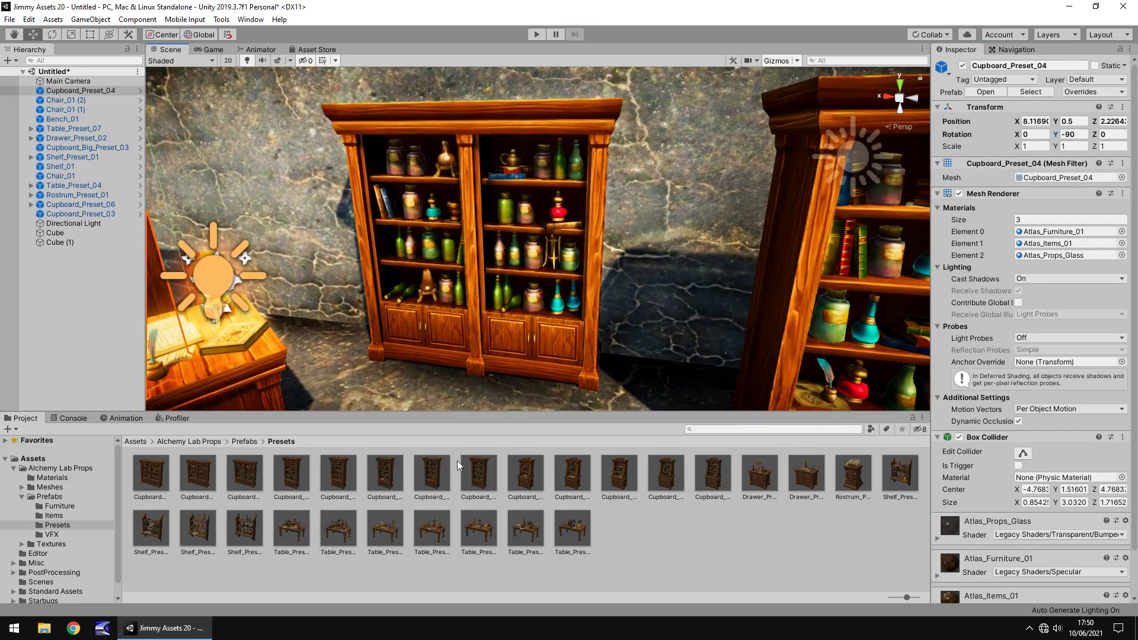
Add Flask_01 and Book_05 from Items, then move the flask onto a shelf.
{"action": "left_click", "coordinate": [53, 516]}
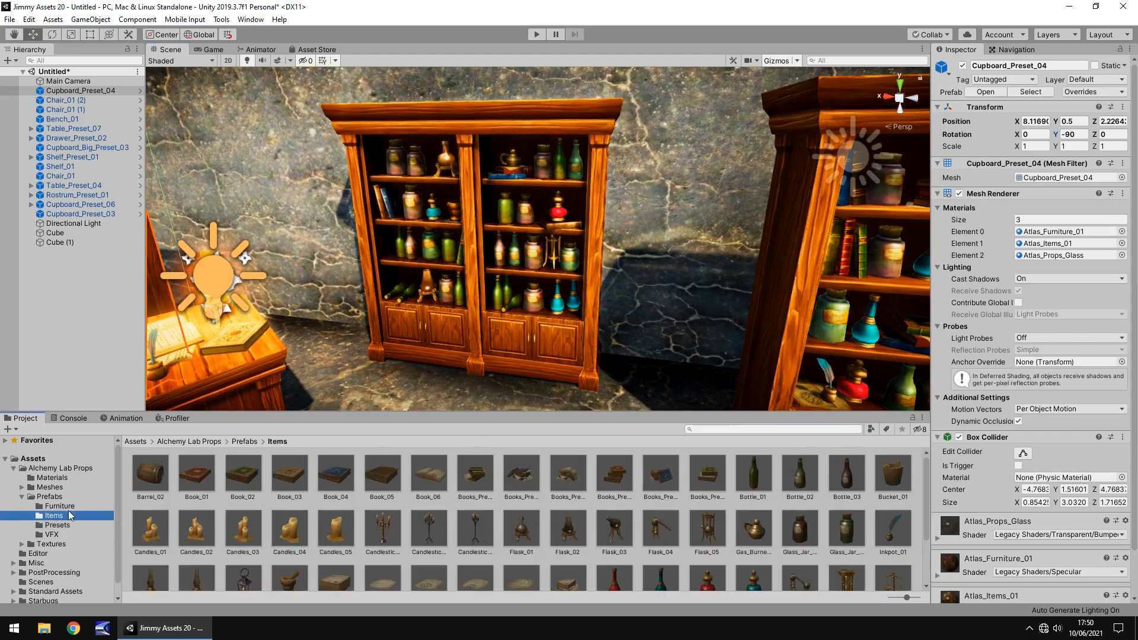
{"action": "left_click", "coordinate": [83, 147]}
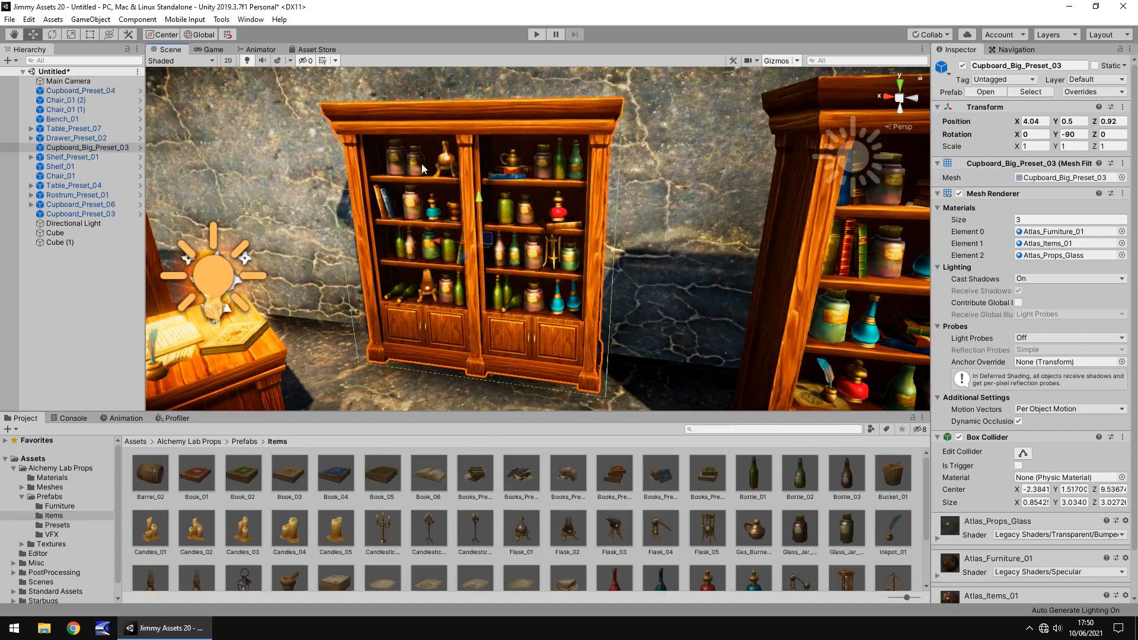
{"action": "mouse_move", "coordinate": [536, 198]}
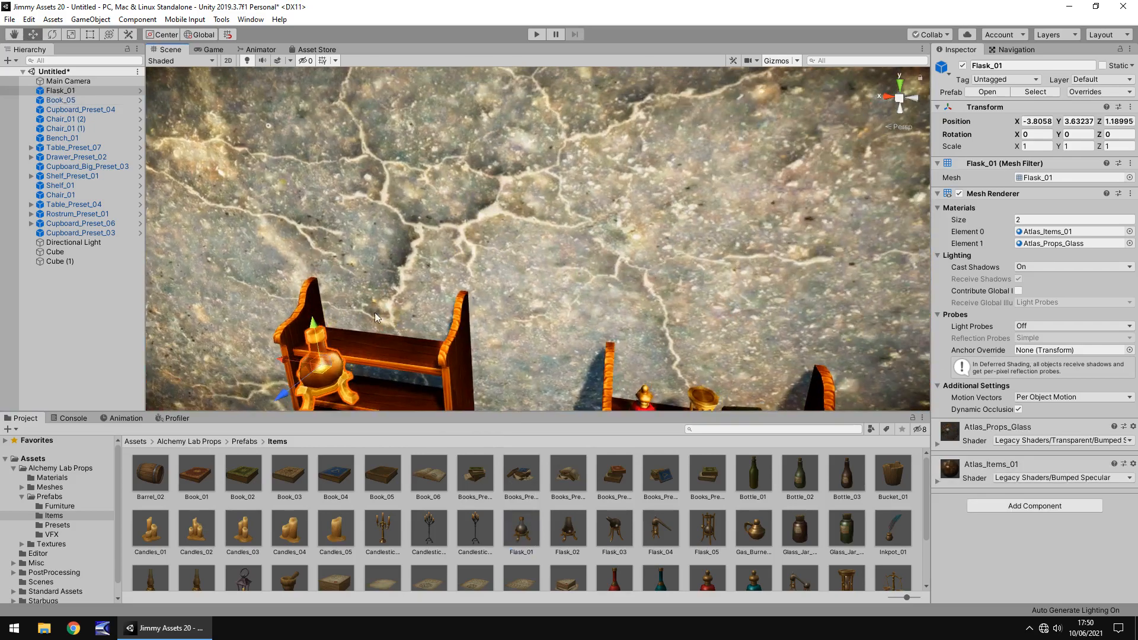
{"action": "left_click_drag", "start_coordinate": [327, 356], "coordinate": [378, 290]}
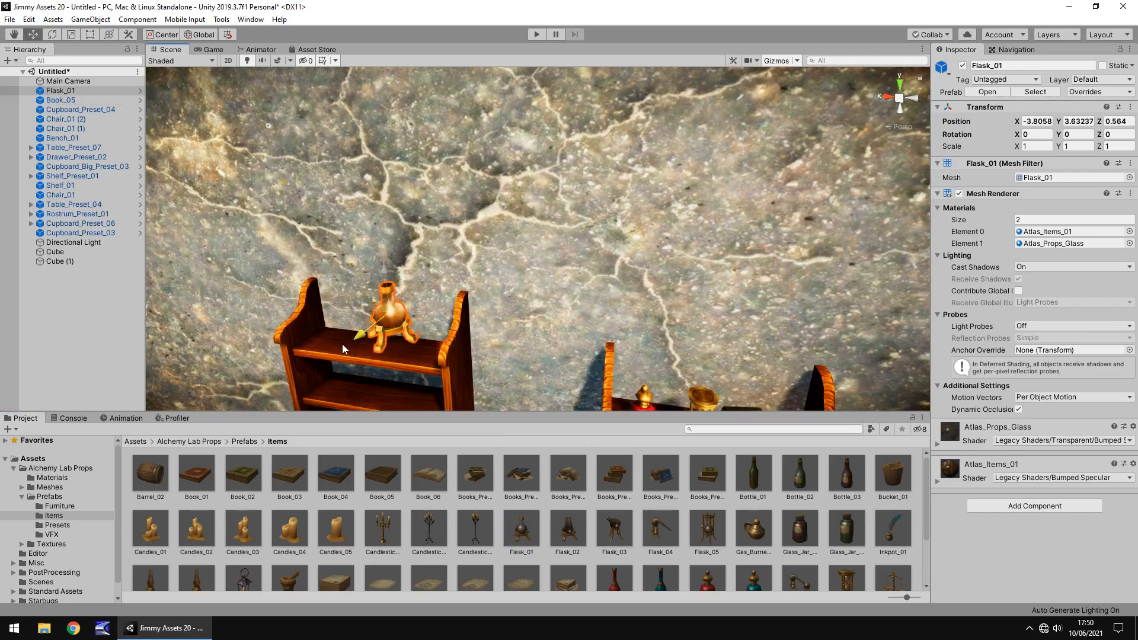
{"action": "left_click_drag", "start_coordinate": [384, 334], "coordinate": [389, 283]}
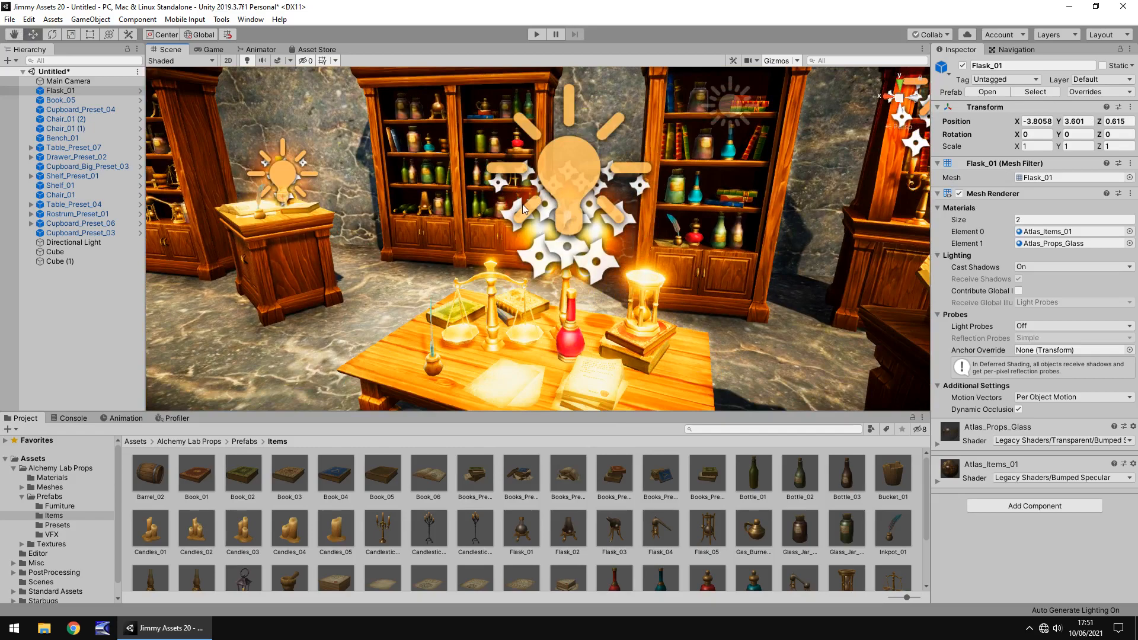
{"action": "mouse_move", "coordinate": [197, 112]}
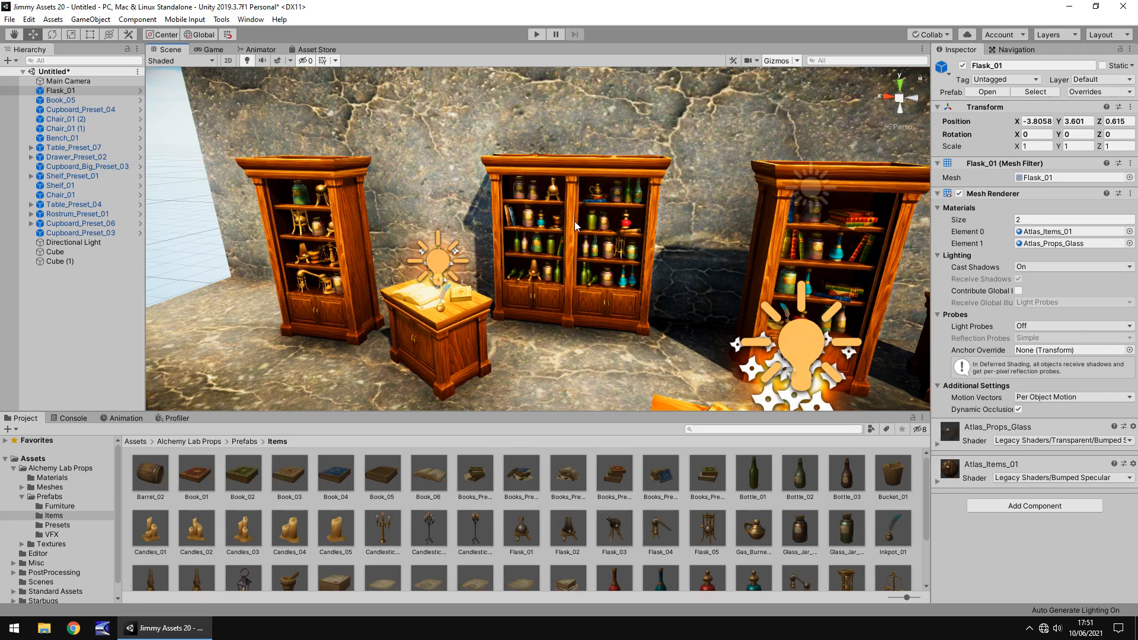
{"action": "mouse_move", "coordinate": [578, 289]}
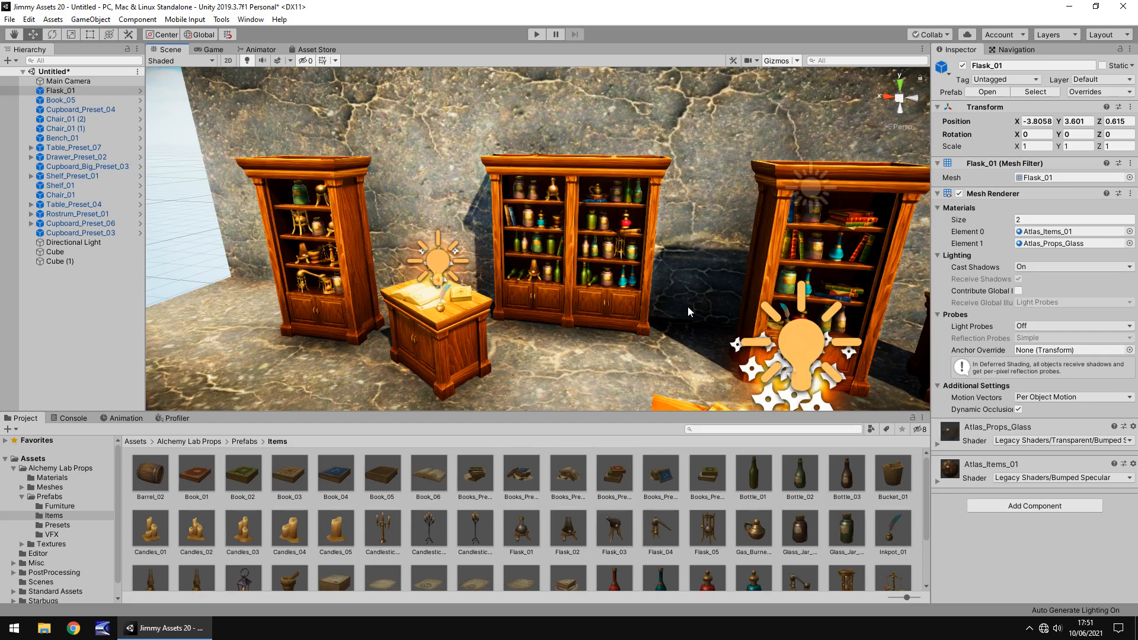
{"action": "mouse_move", "coordinate": [940, 486]}
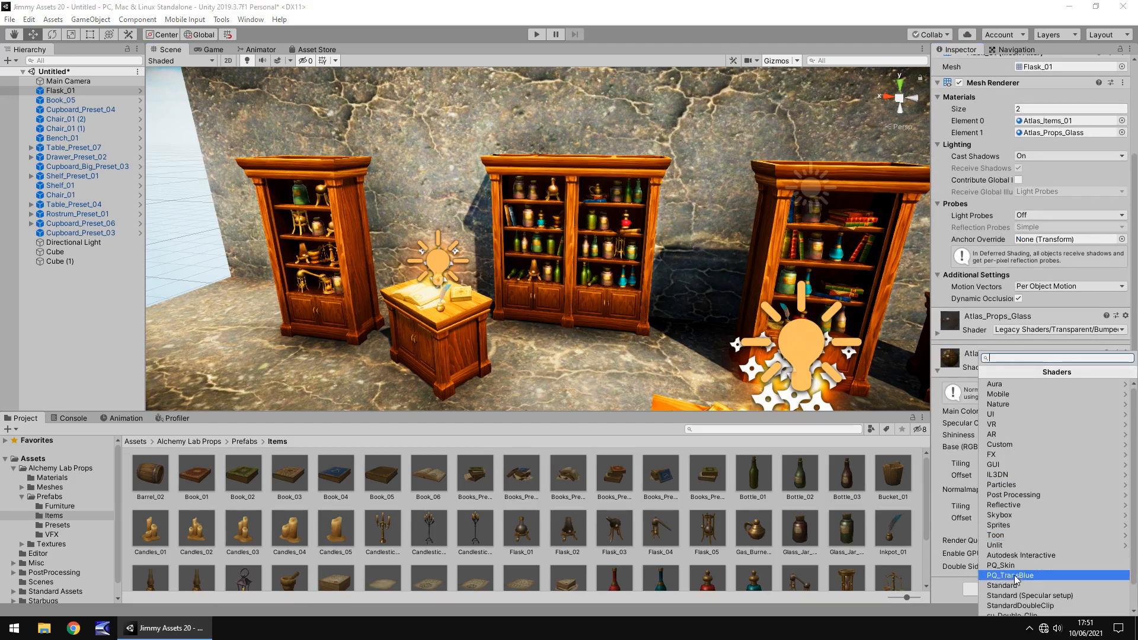
Switch Atlas_Items_01 to the Standard shader and raise Metallic to 1.
{"action": "left_click", "coordinate": [1001, 585]}
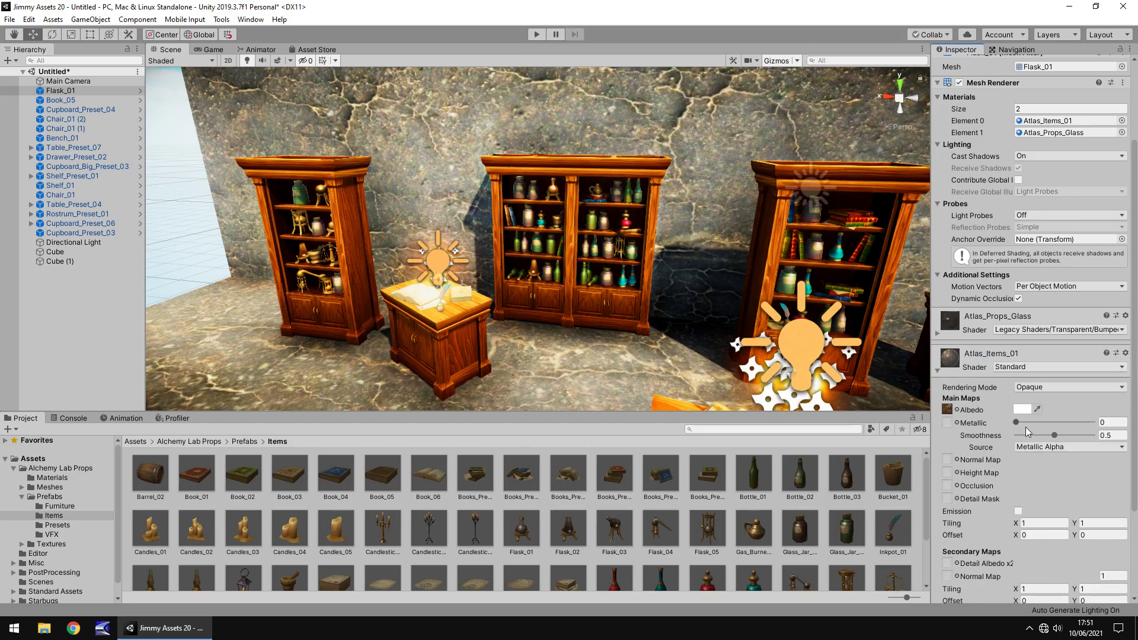
{"action": "left_click_drag", "start_coordinate": [1028, 422], "coordinate": [1096, 421]}
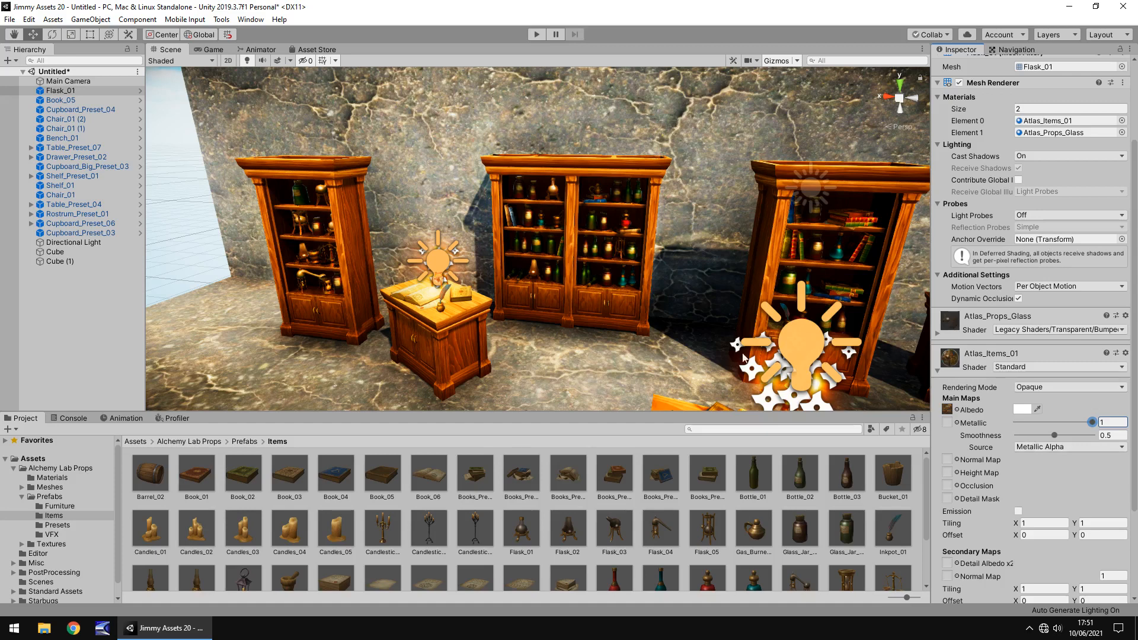
{"action": "mouse_move", "coordinate": [686, 326]}
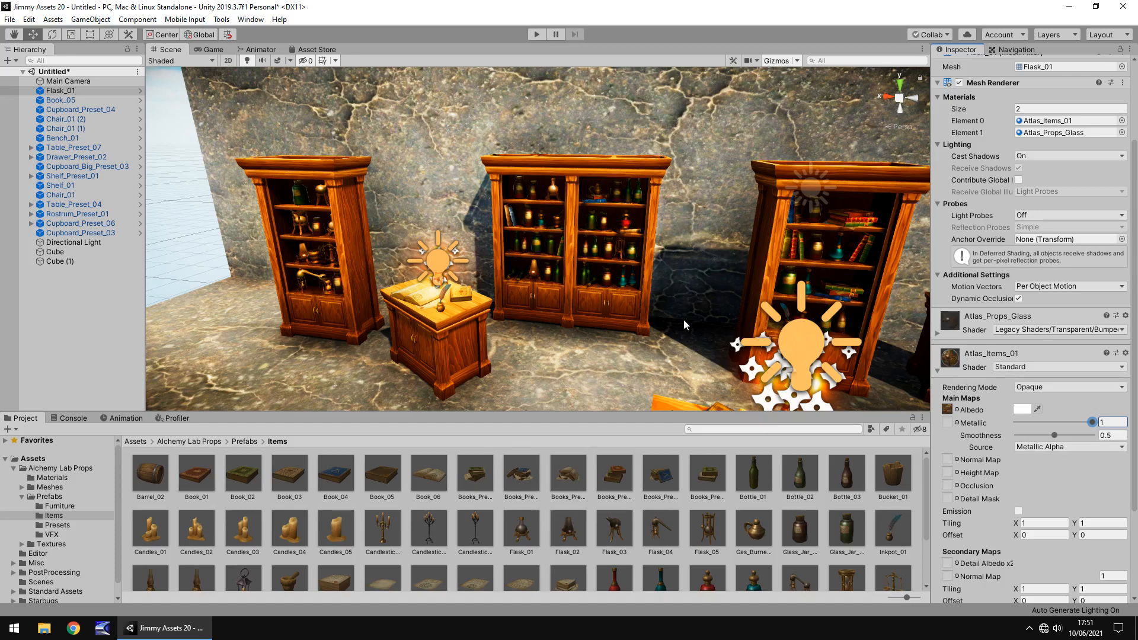
{"action": "mouse_move", "coordinate": [611, 329]}
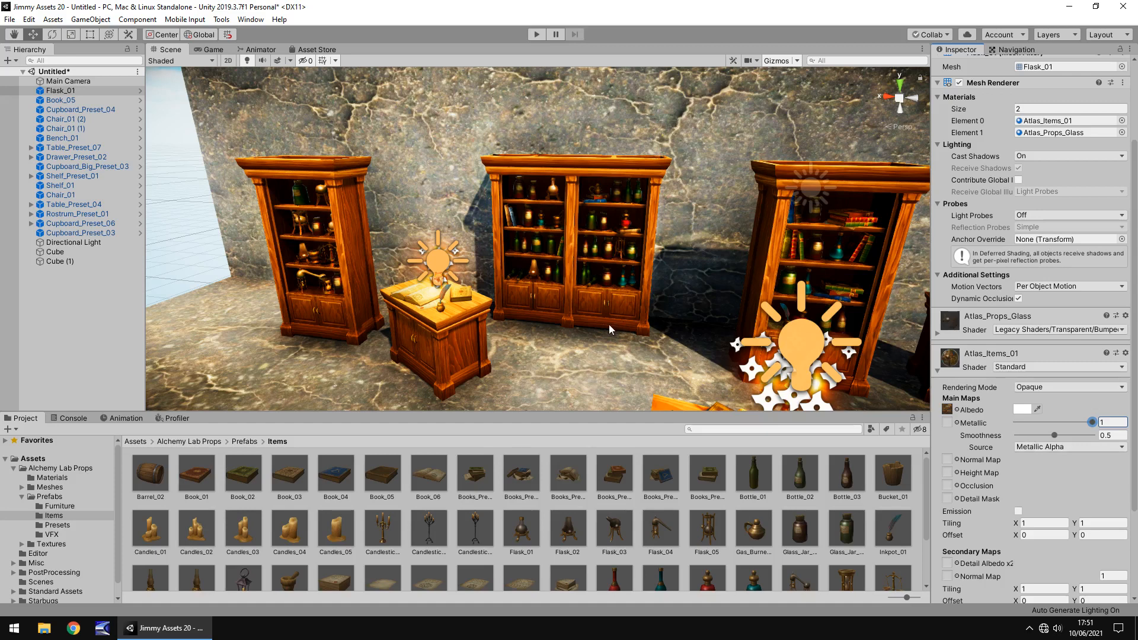
{"action": "mouse_move", "coordinate": [610, 342]}
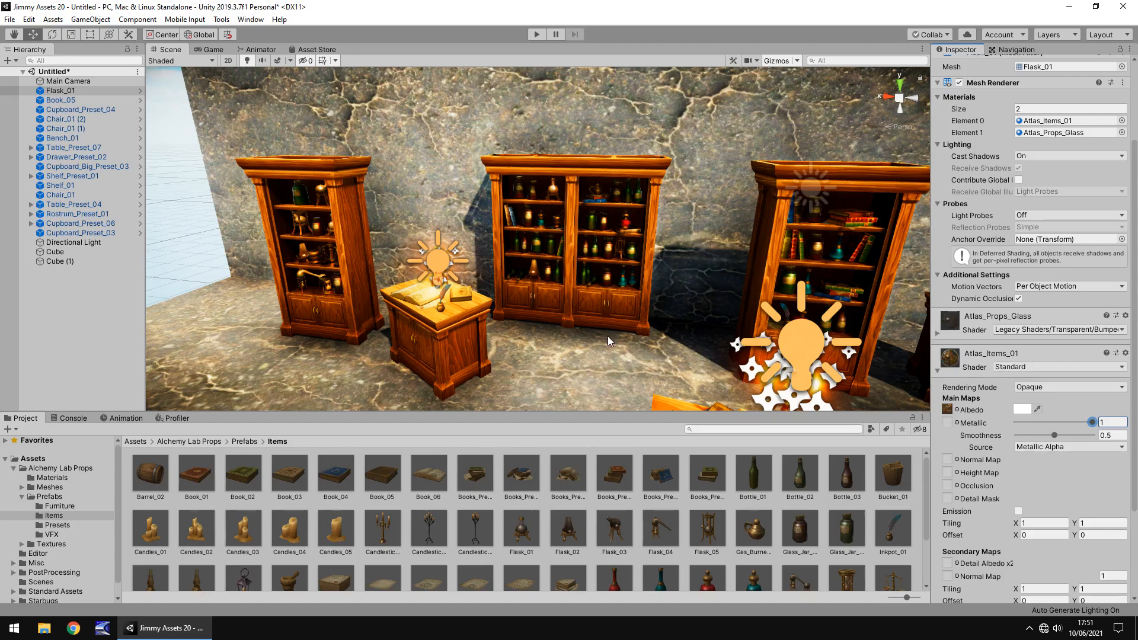
{"action": "mouse_move", "coordinate": [633, 343]}
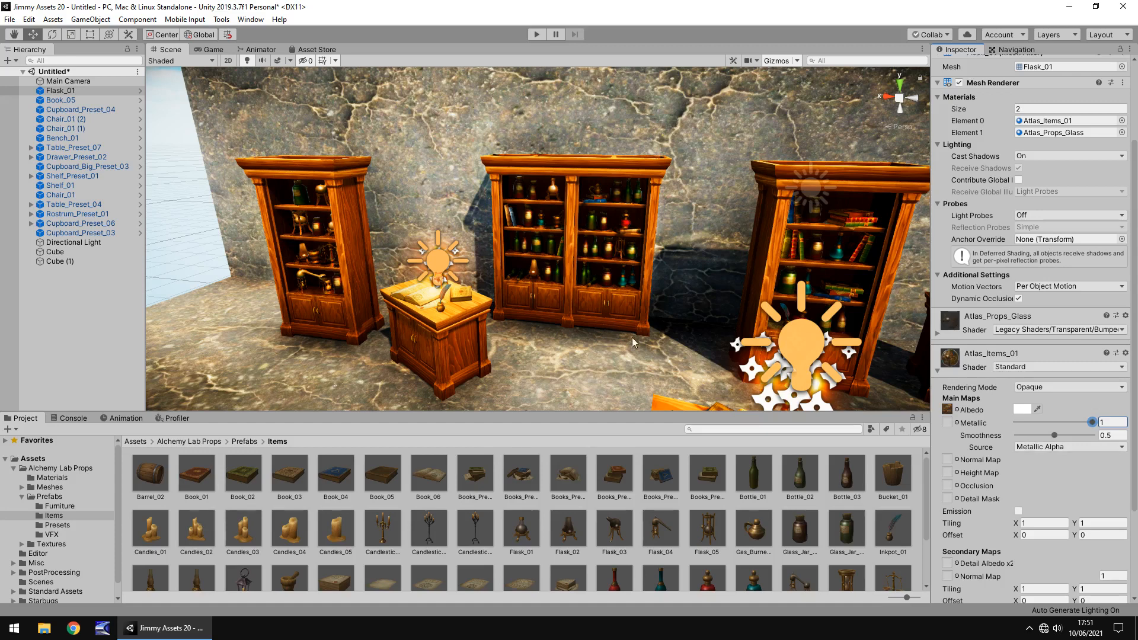
{"action": "mouse_move", "coordinate": [651, 290]}
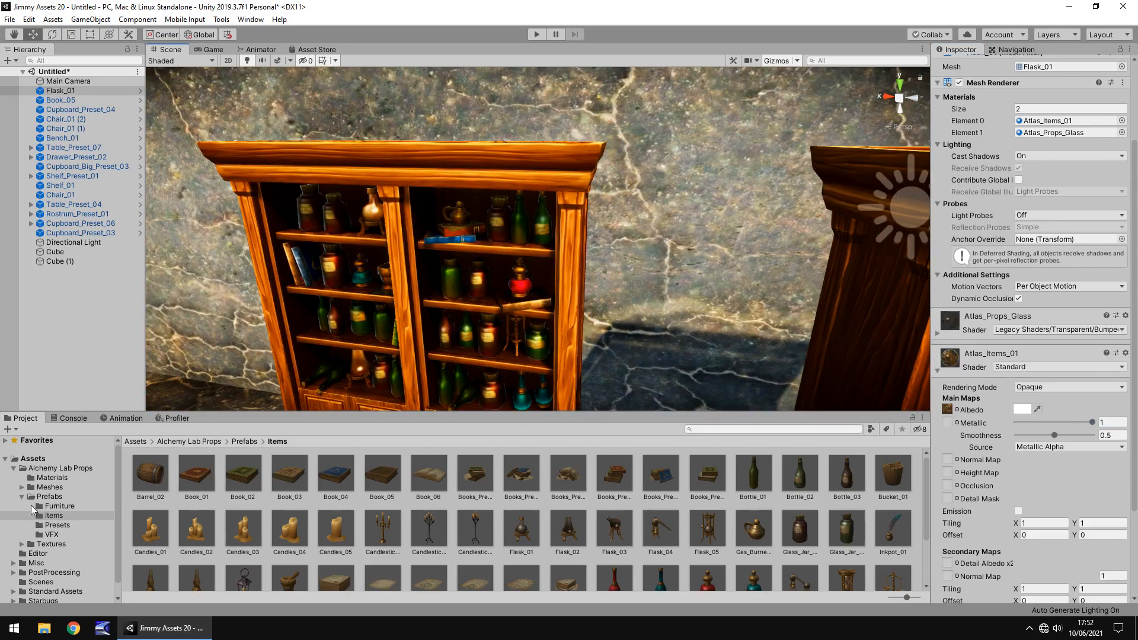
Drop another Chair_01 from the Furniture prefabs into the scene, then show the store page again.
{"action": "left_click", "coordinate": [59, 506]}
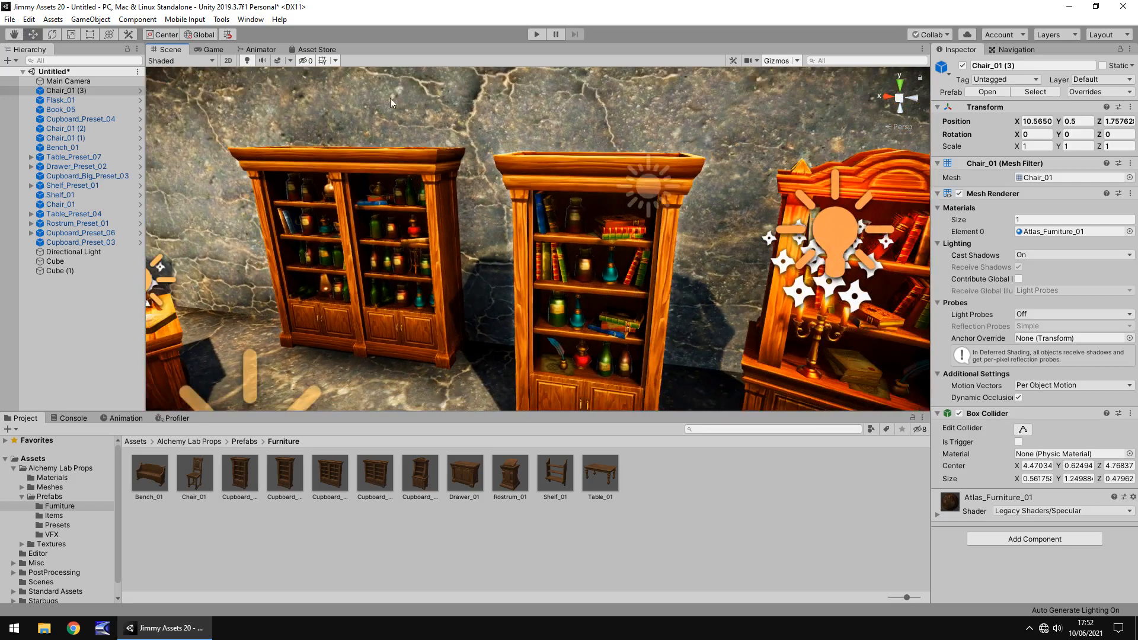
{"action": "left_click", "coordinate": [318, 49]}
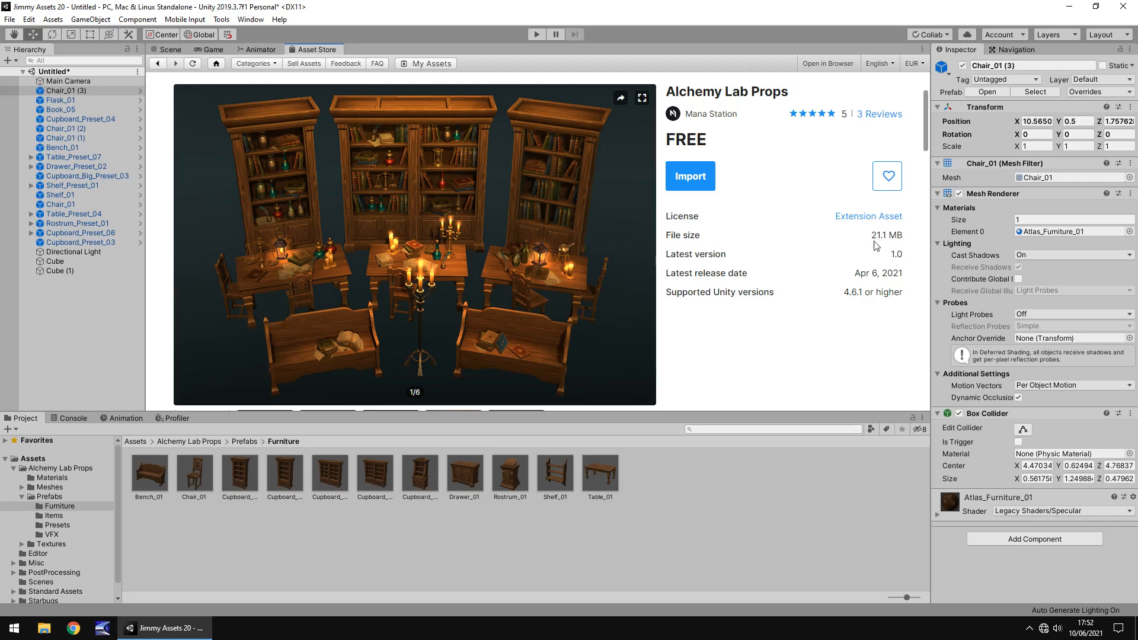
{"action": "mouse_move", "coordinate": [882, 250]}
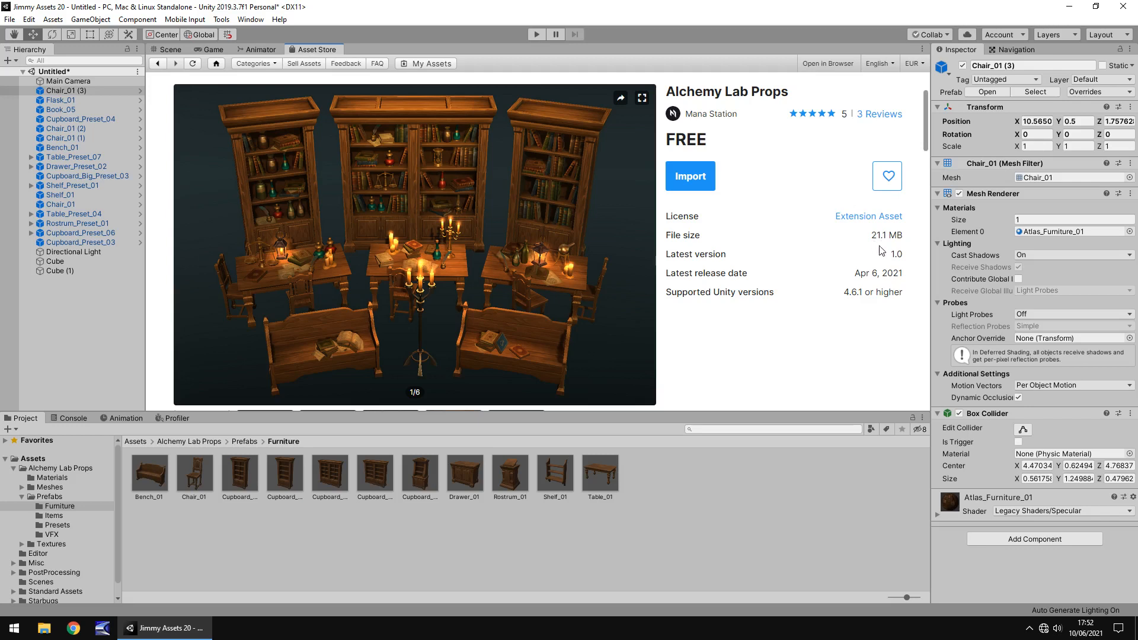
{"action": "mouse_move", "coordinate": [873, 257]}
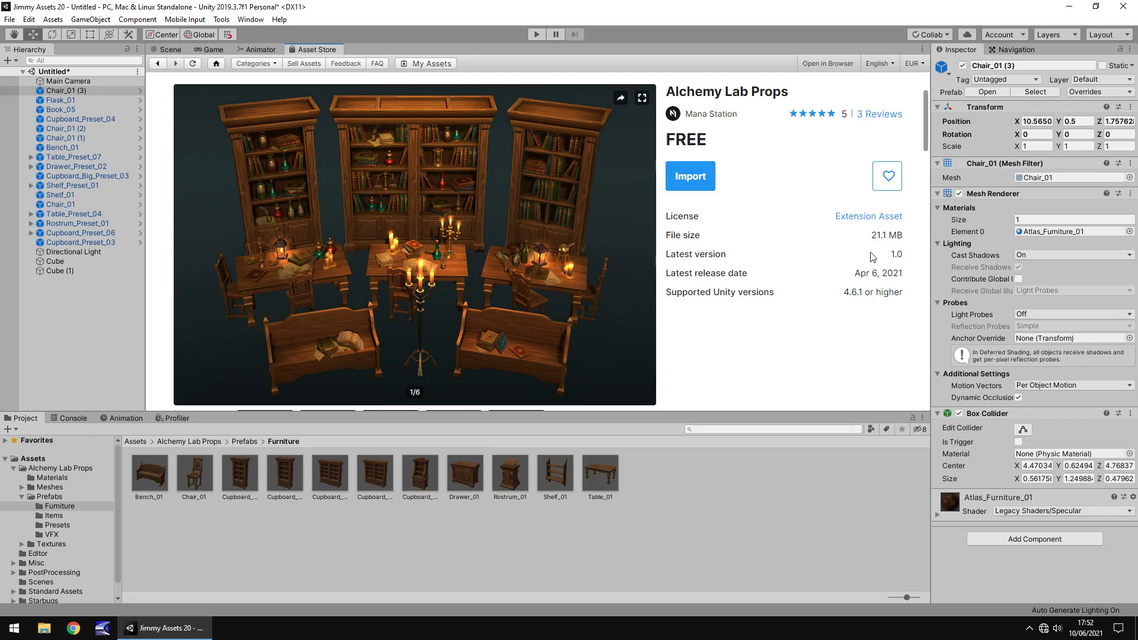
{"action": "mouse_move", "coordinate": [739, 156]}
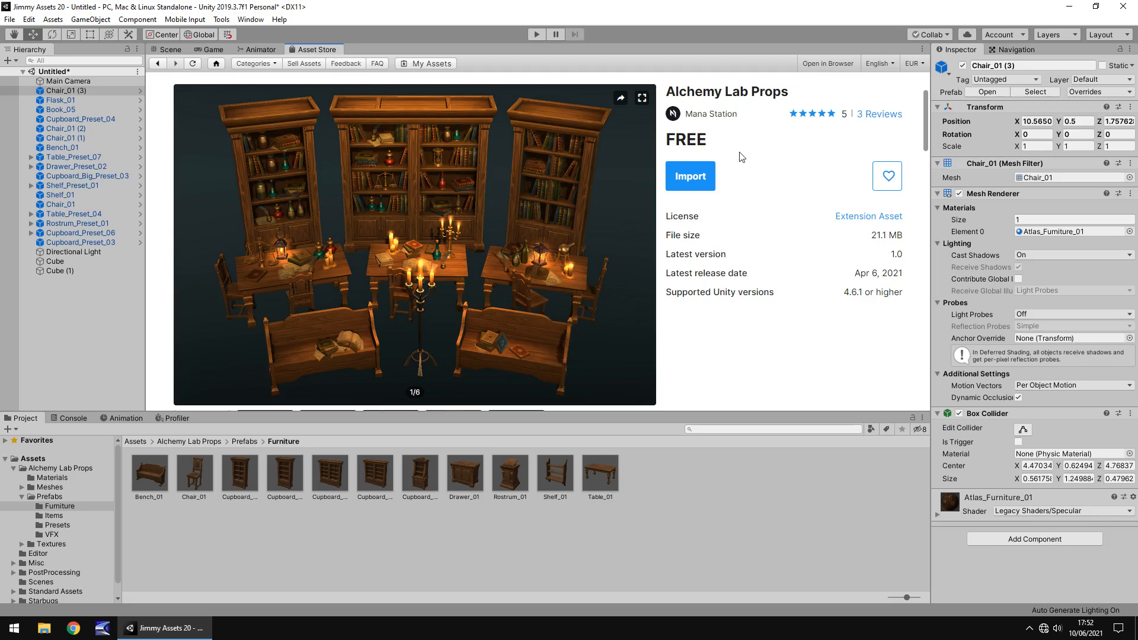
{"action": "mouse_move", "coordinate": [749, 164]}
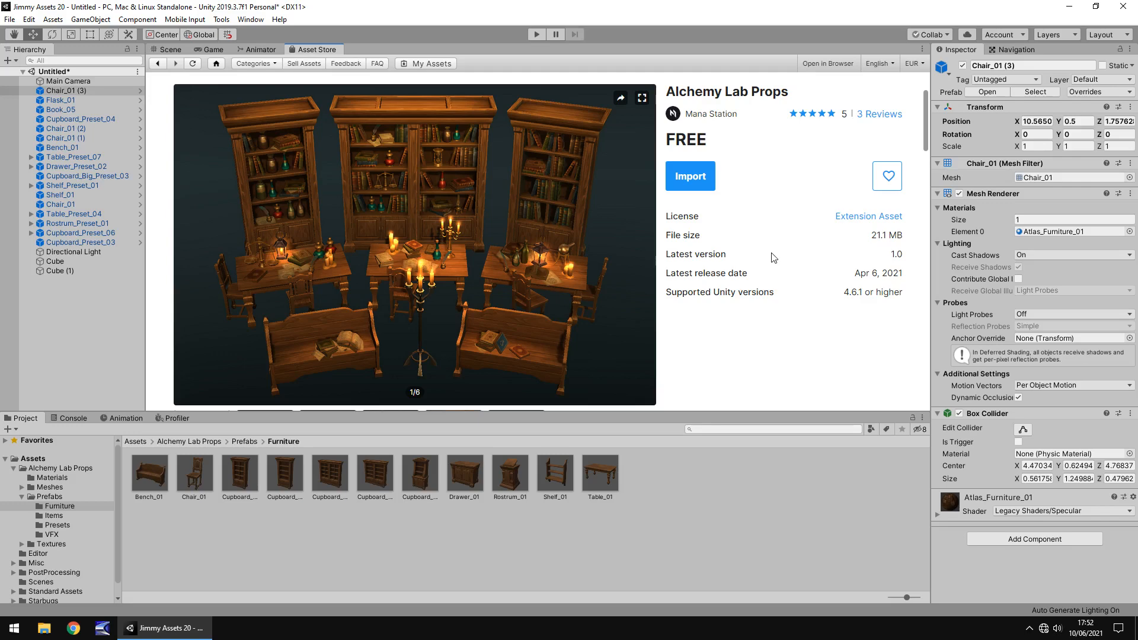
{"action": "mouse_move", "coordinate": [267, 141]}
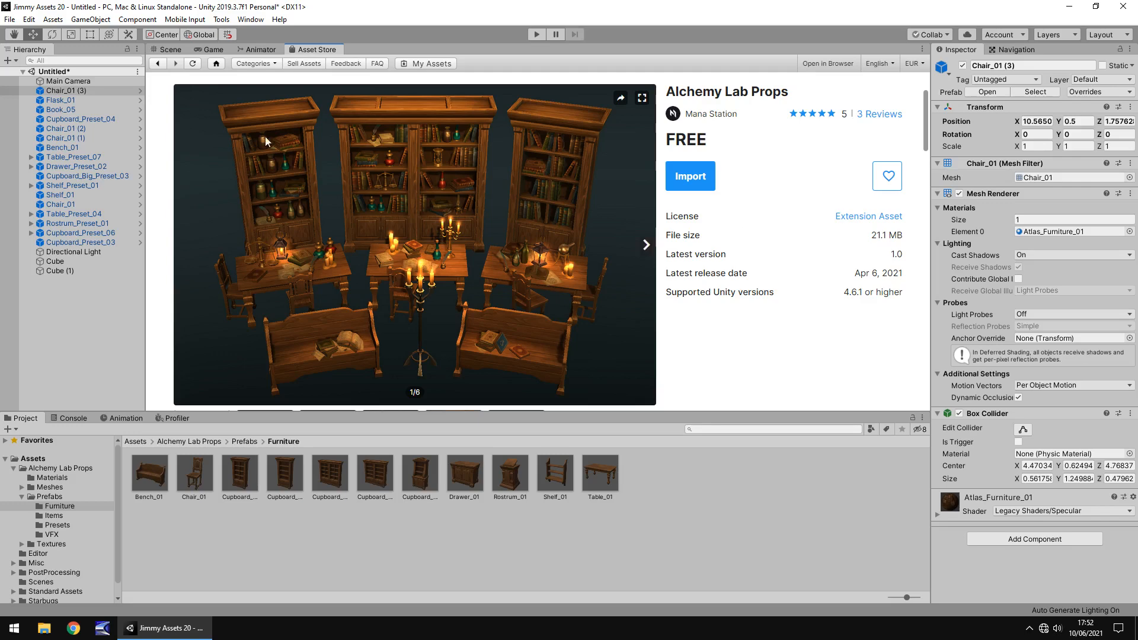
Leave the Alchemy Lab Props Asset Store page and return to the Unity scene view.
{"action": "left_click", "coordinate": [170, 49]}
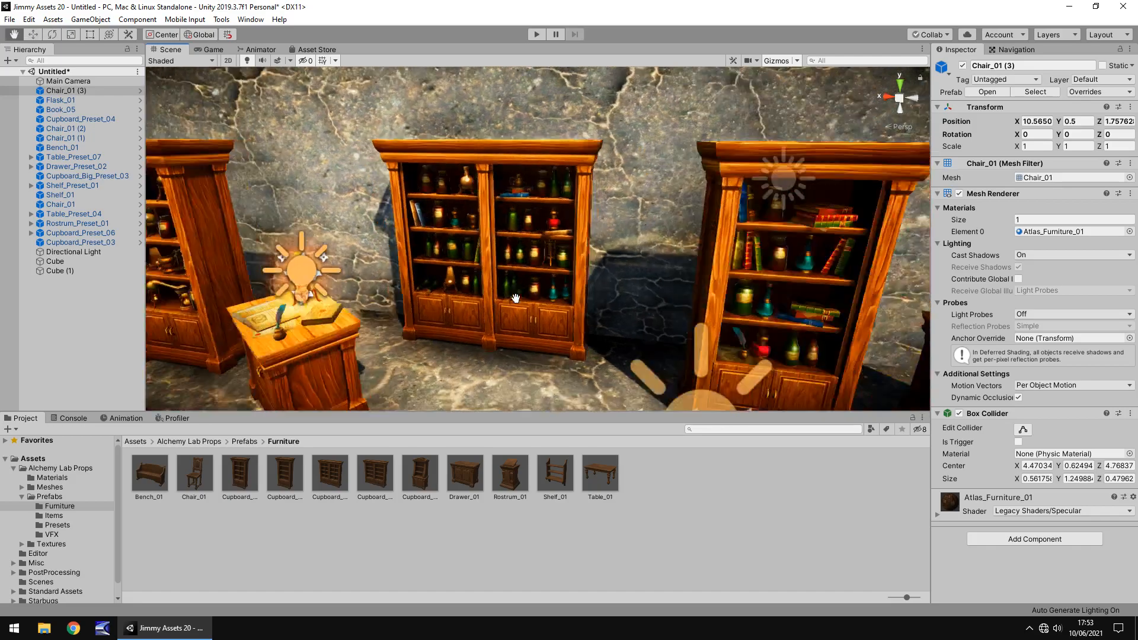
Zoom in close on the cupboards, bottle shelves and glowing oil lamp.
{"action": "scroll", "scroll_direction": "down", "scroll_amount": 3}
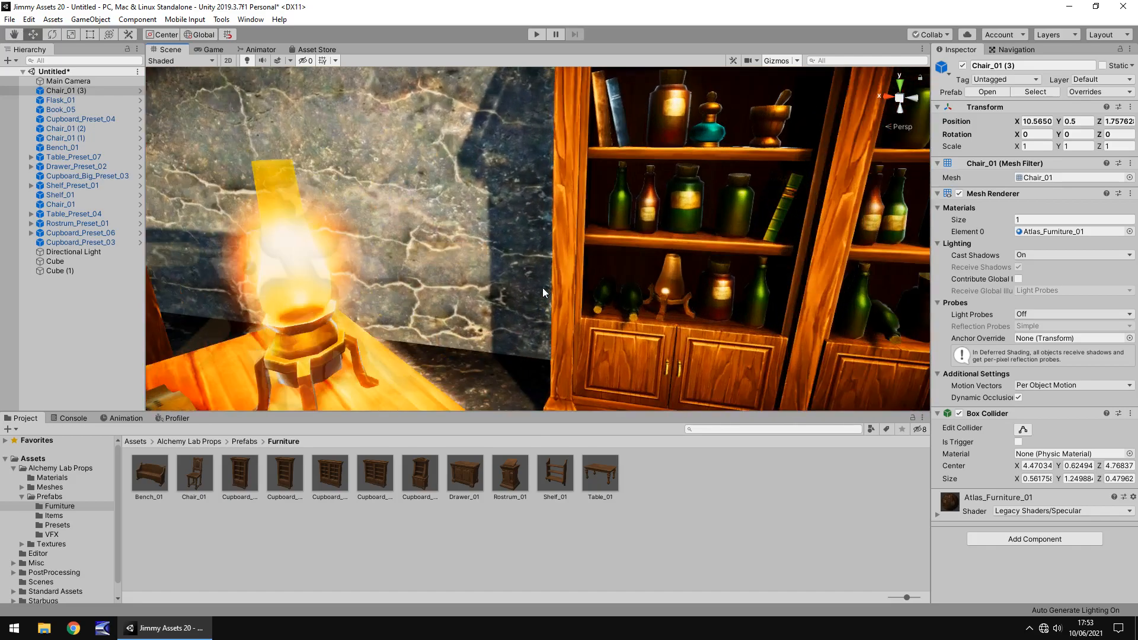